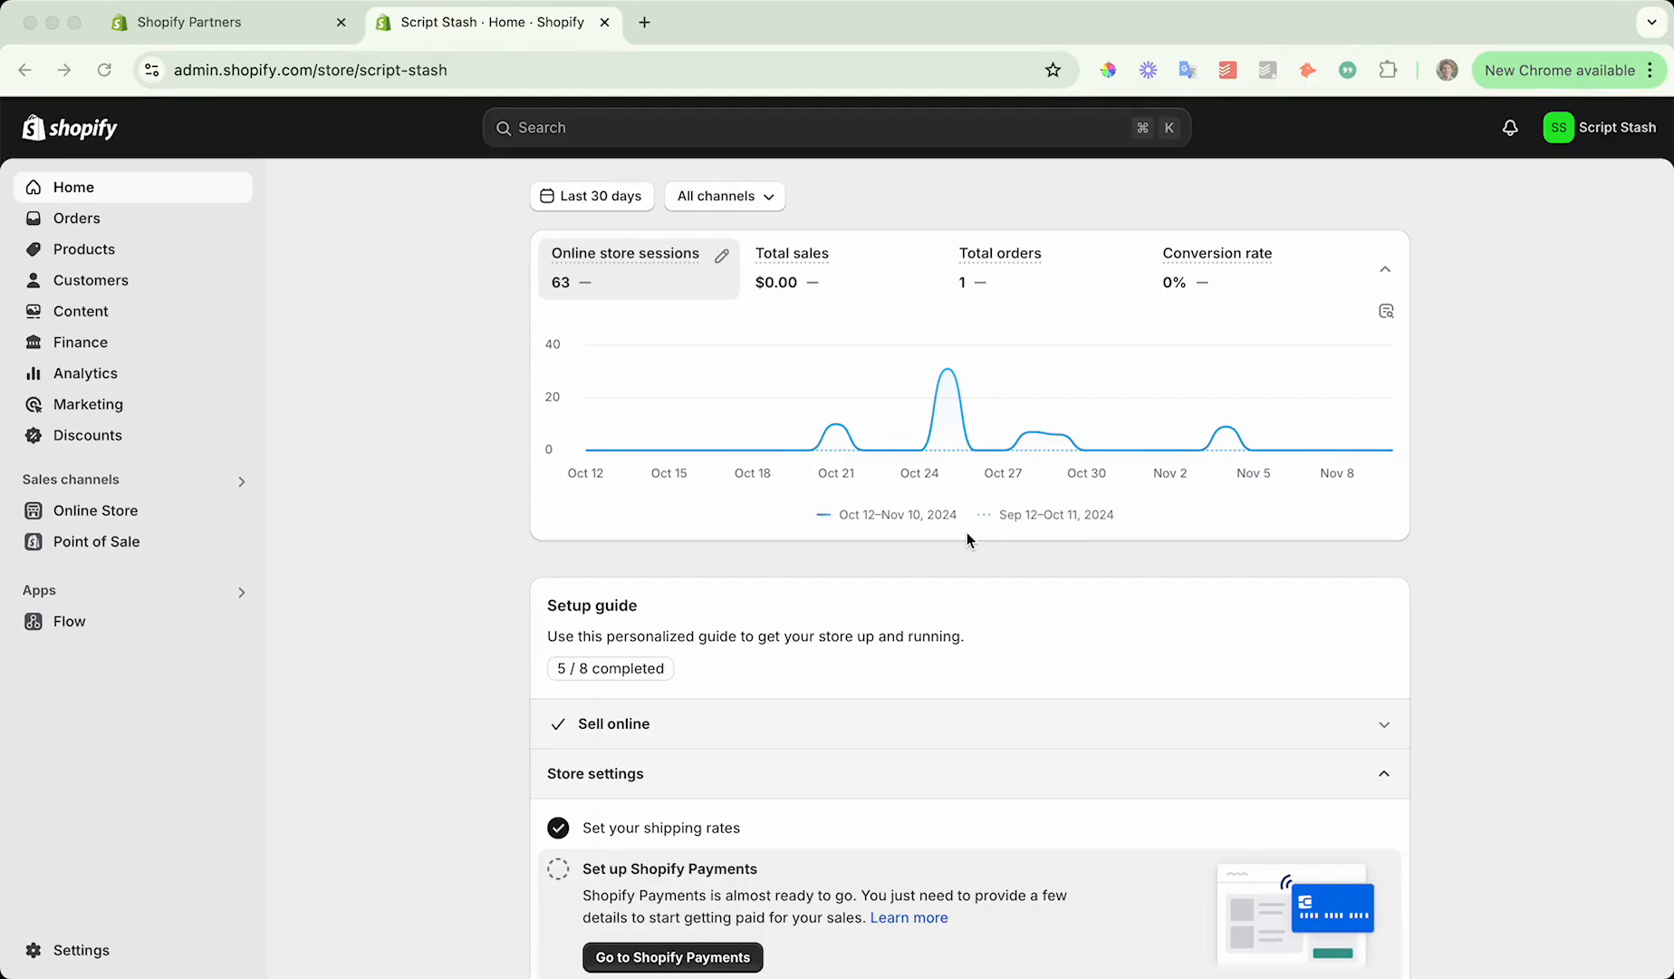
mouse_move(852, 620)
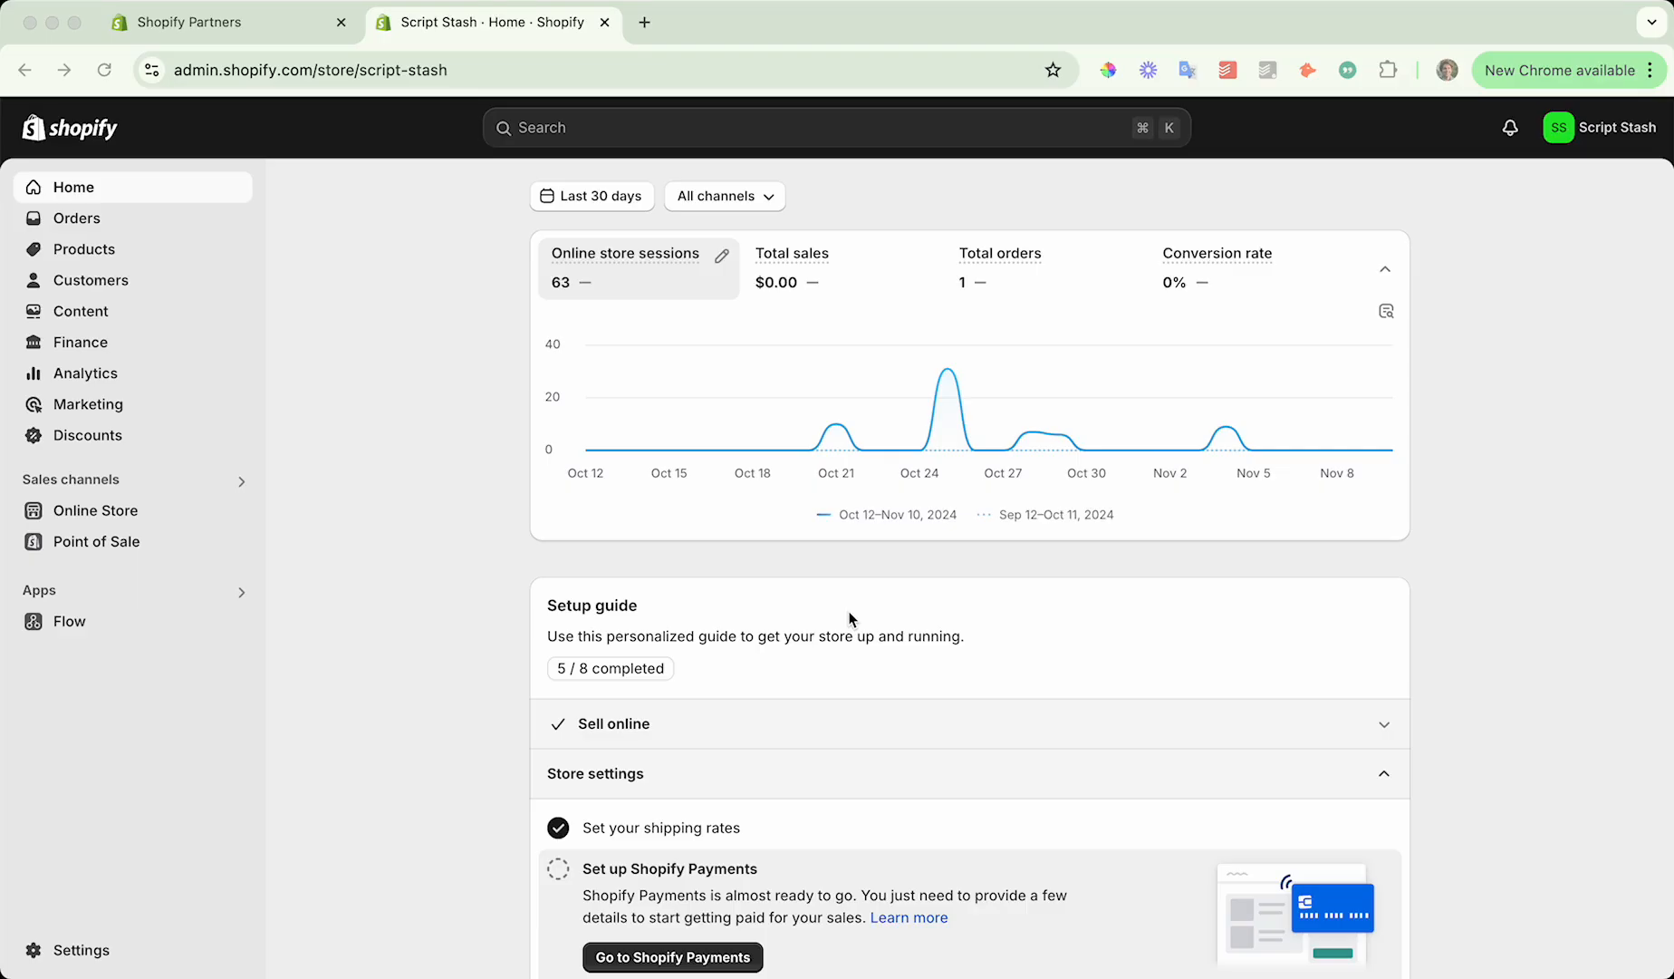
mouse_move(853, 598)
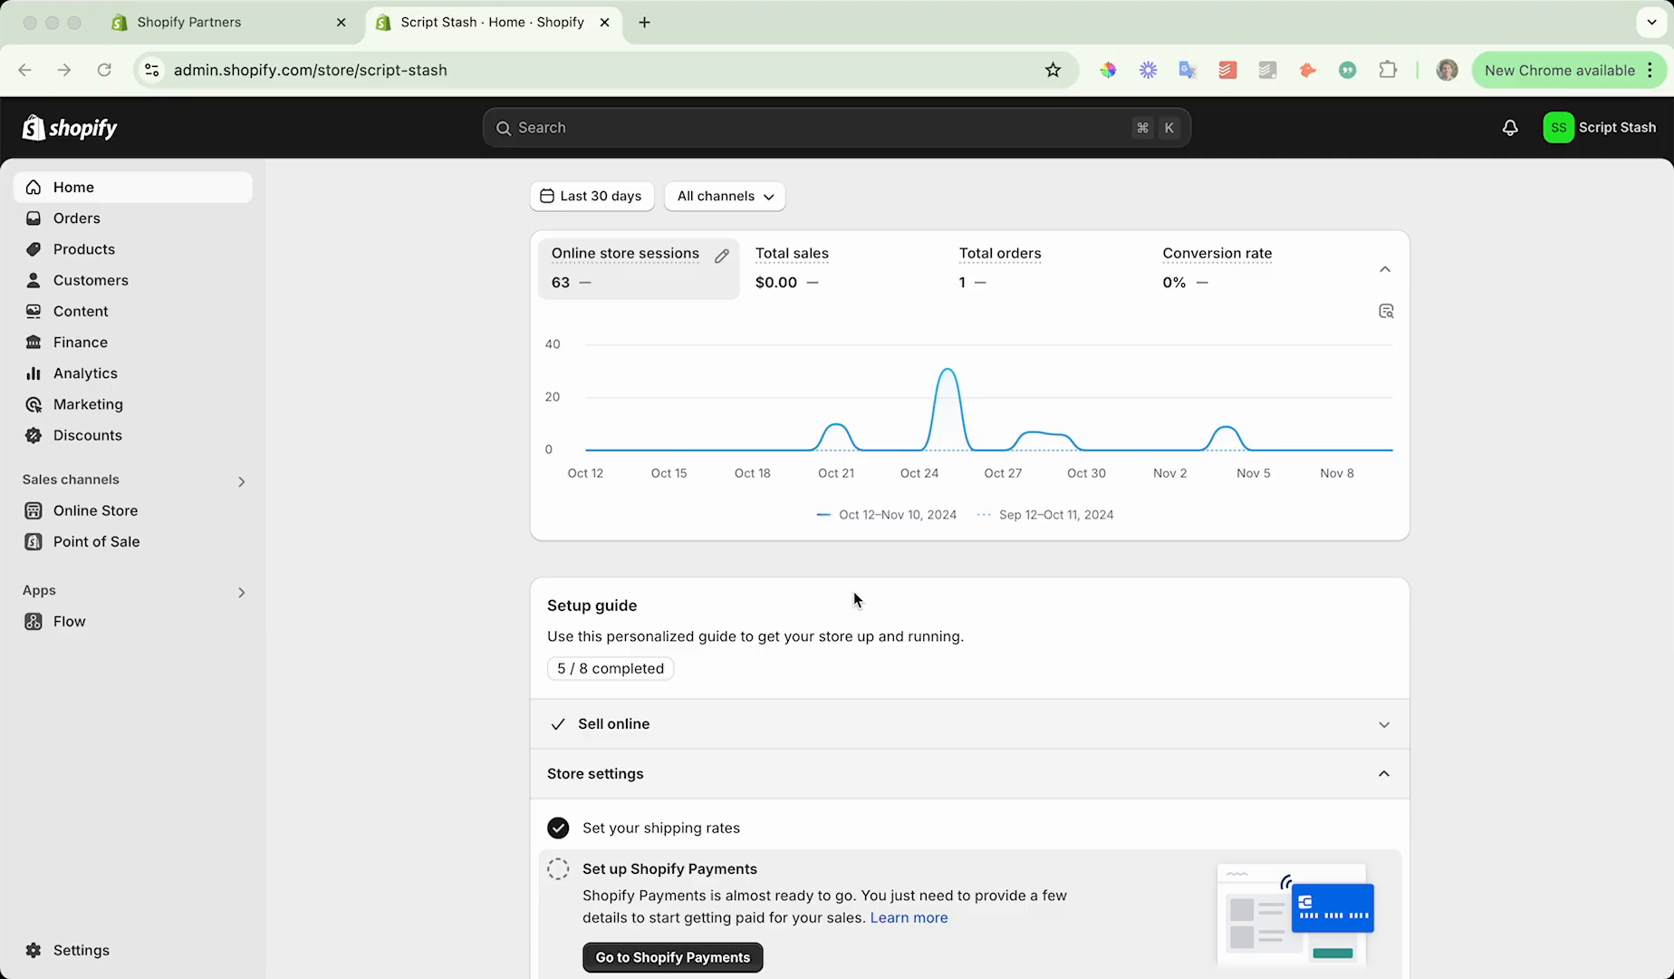
mouse_move(750, 382)
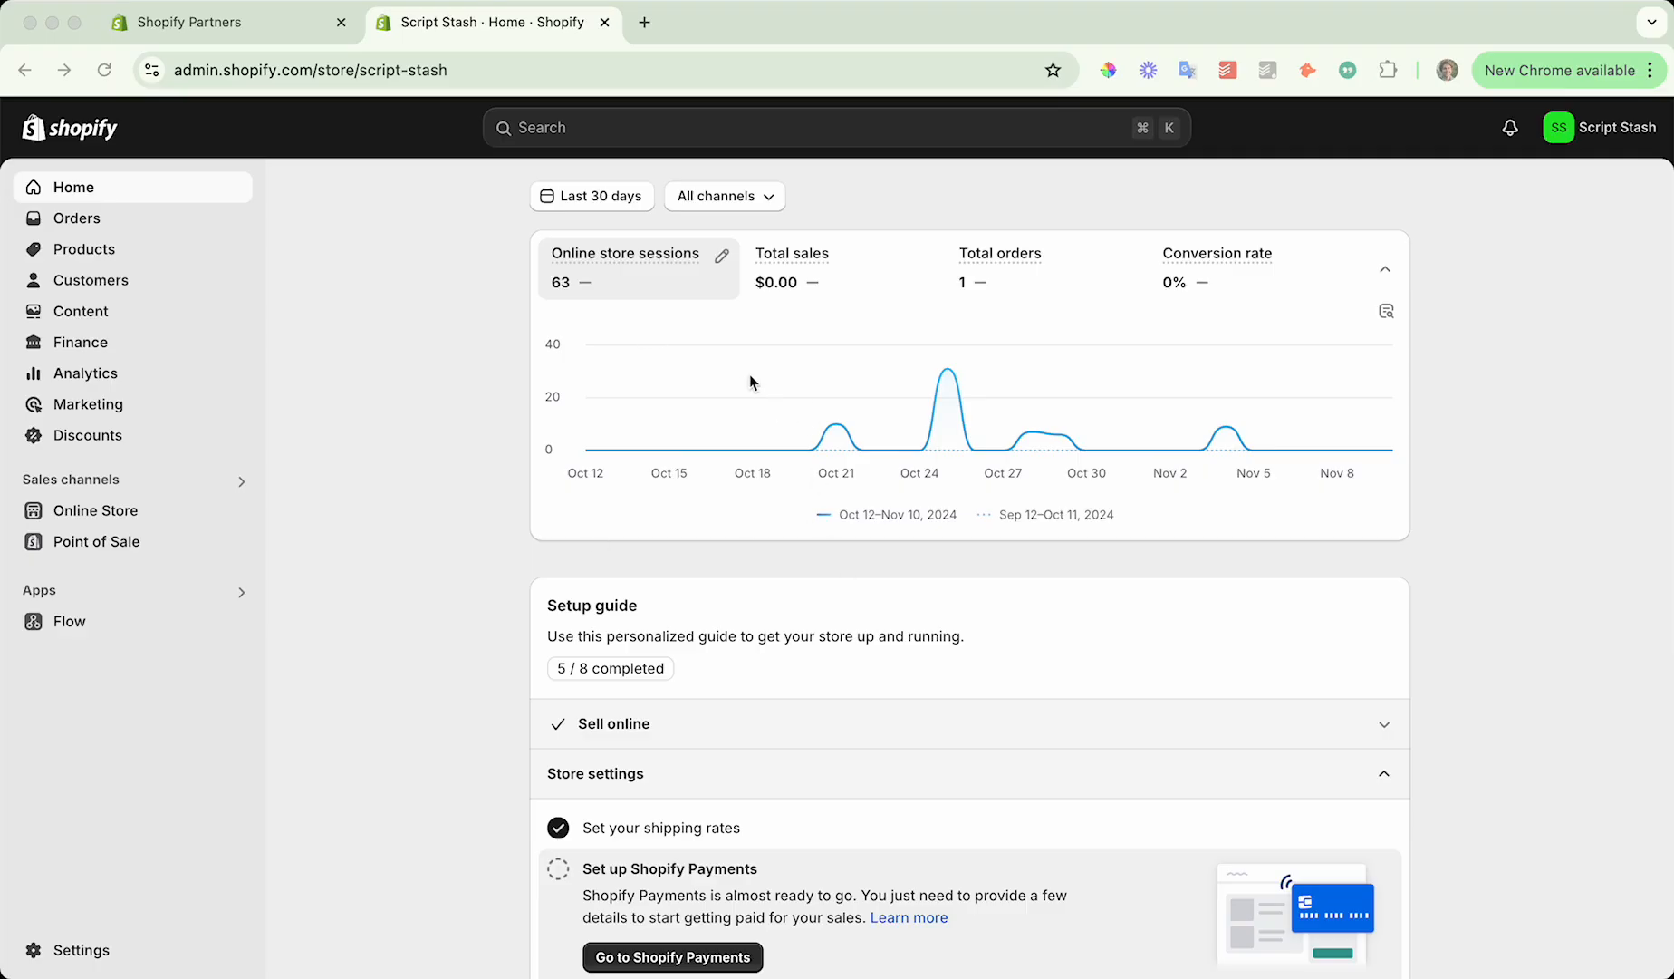
mouse_move(784, 147)
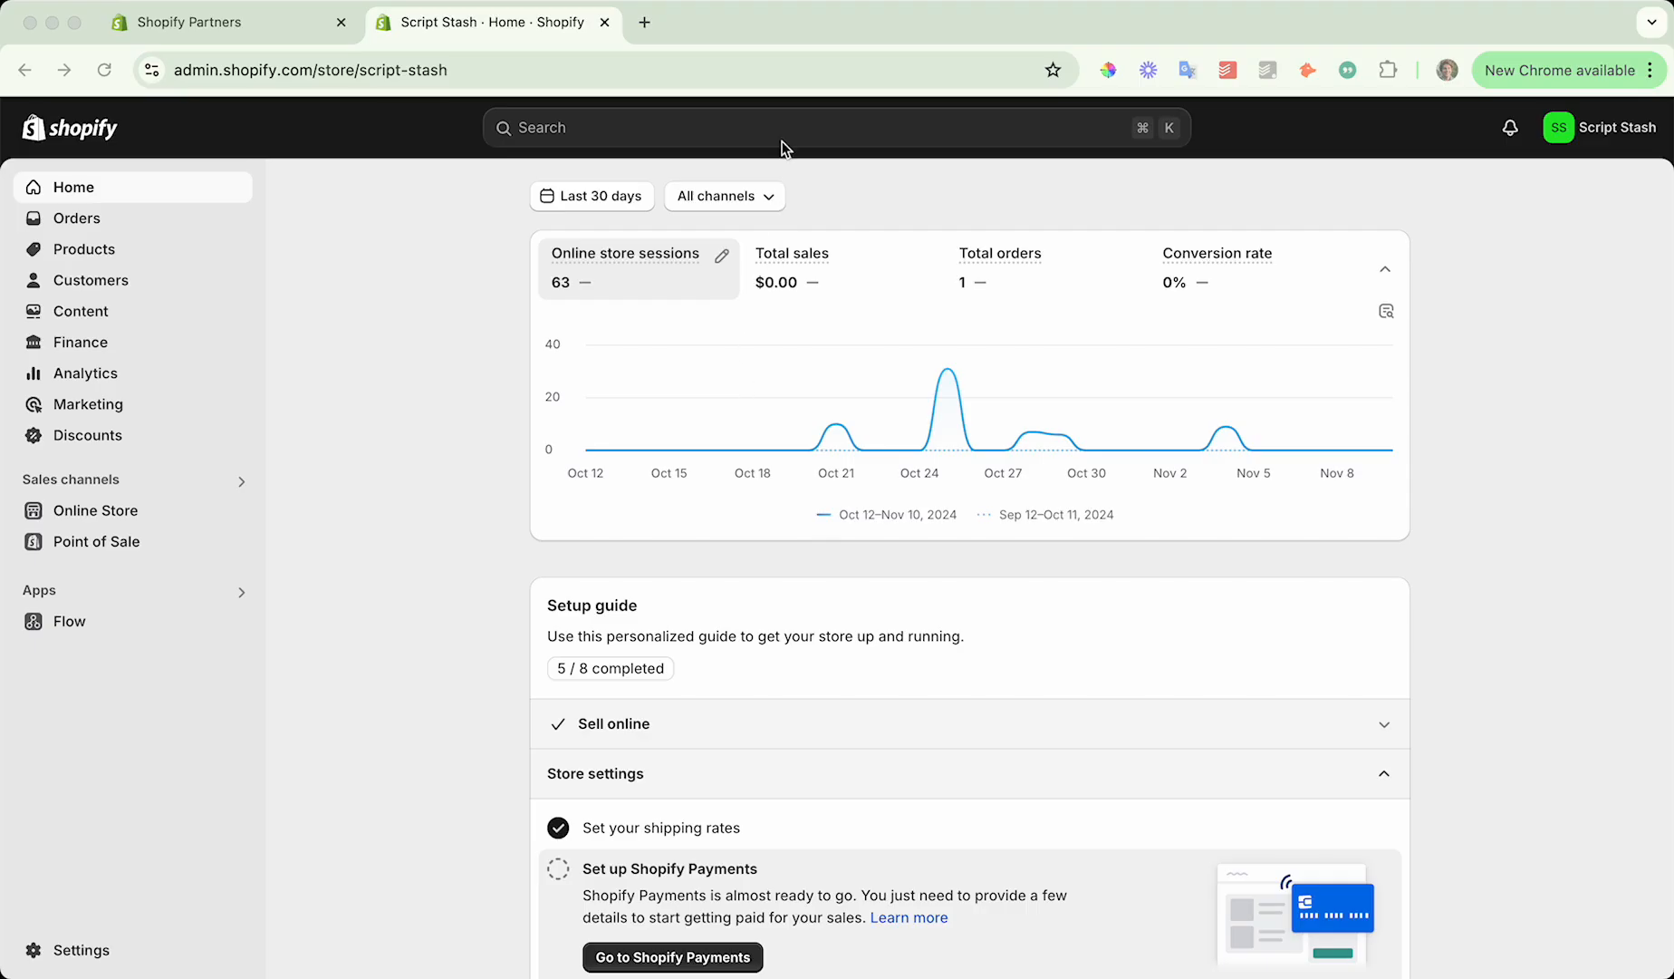
Search the admin for 'simple sample data' and look it up in the Shopify App Store.
left_click(833, 127)
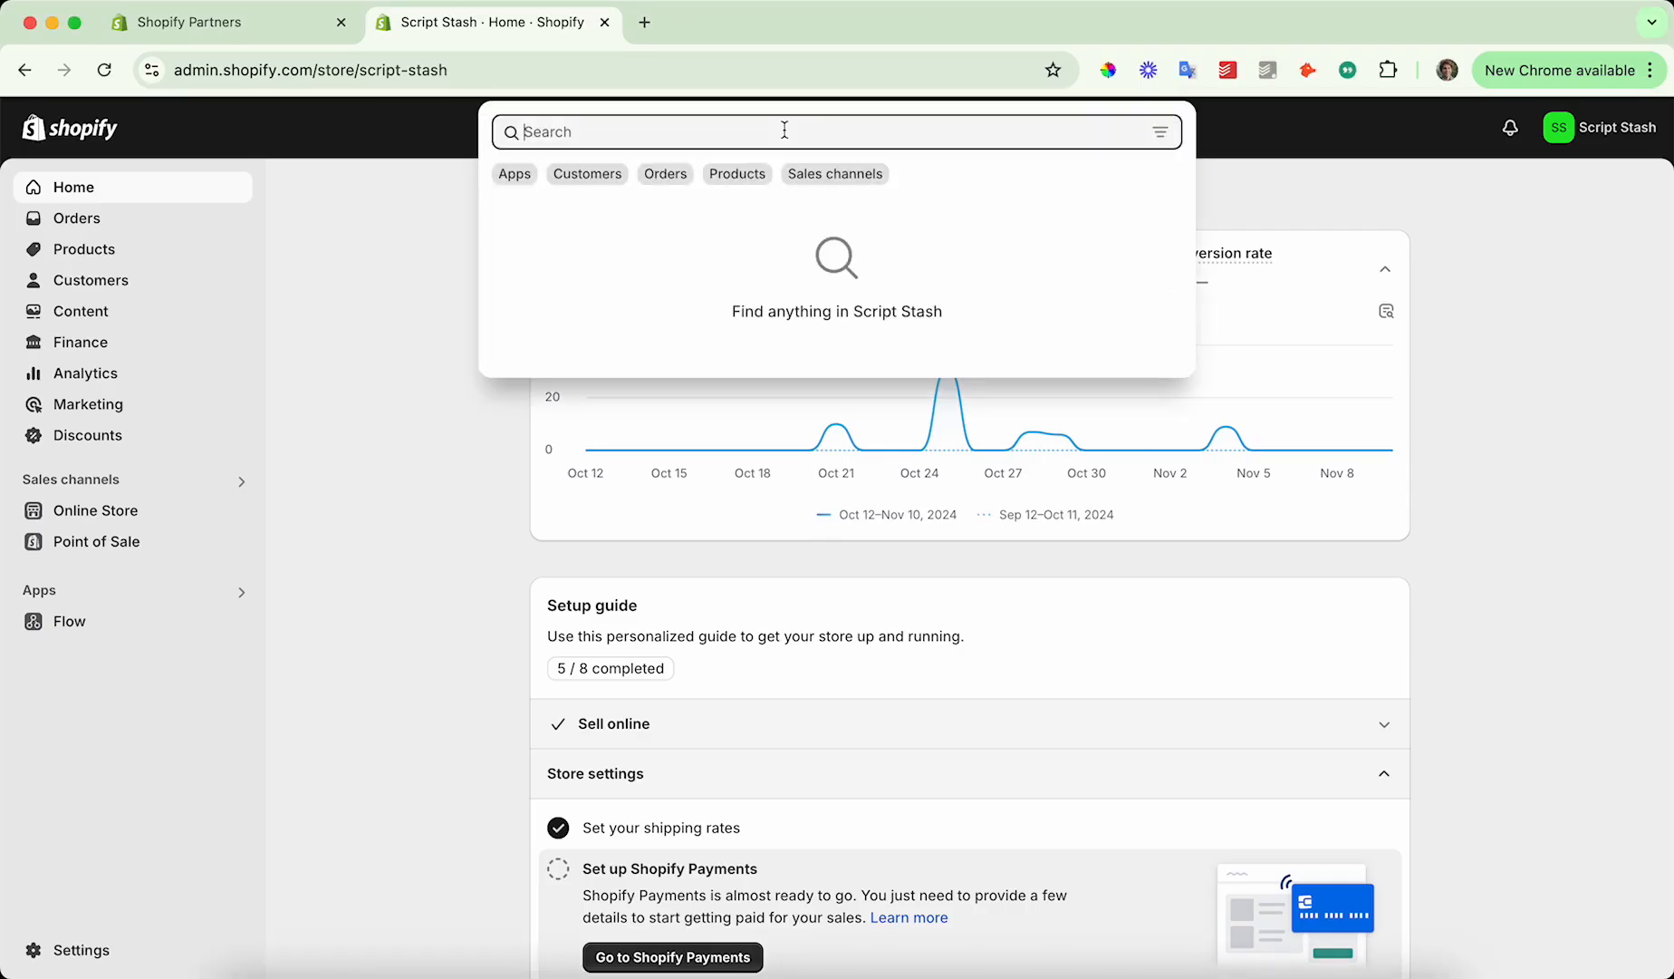
type("simple sample data")
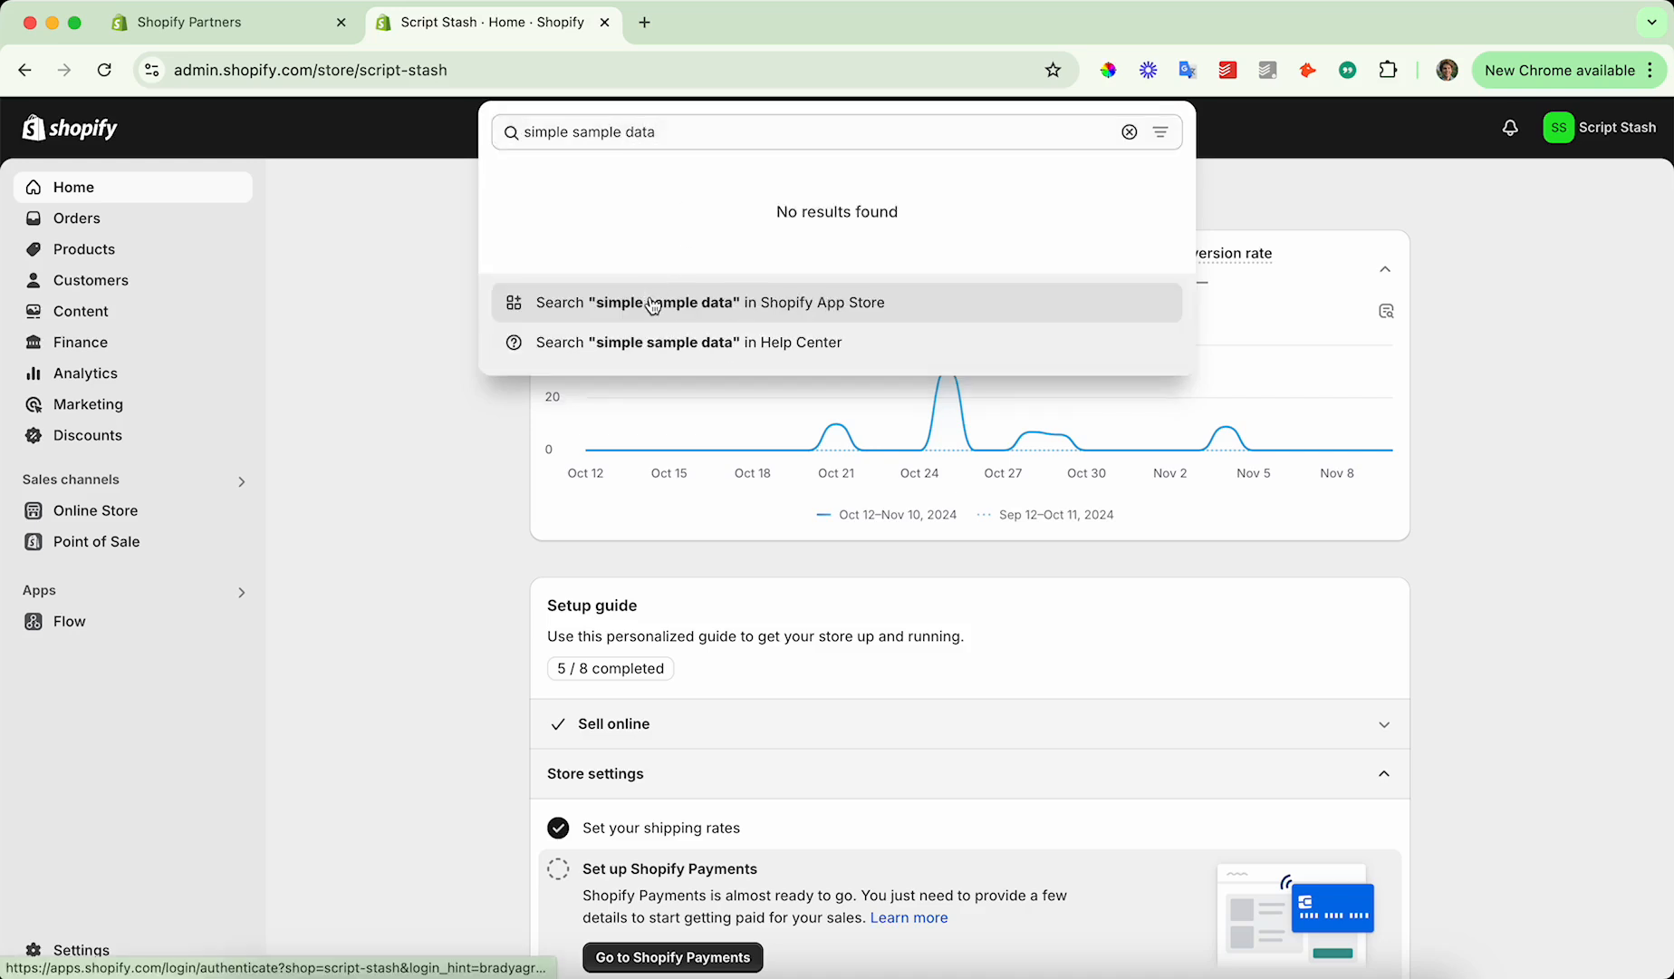
left_click(707, 302)
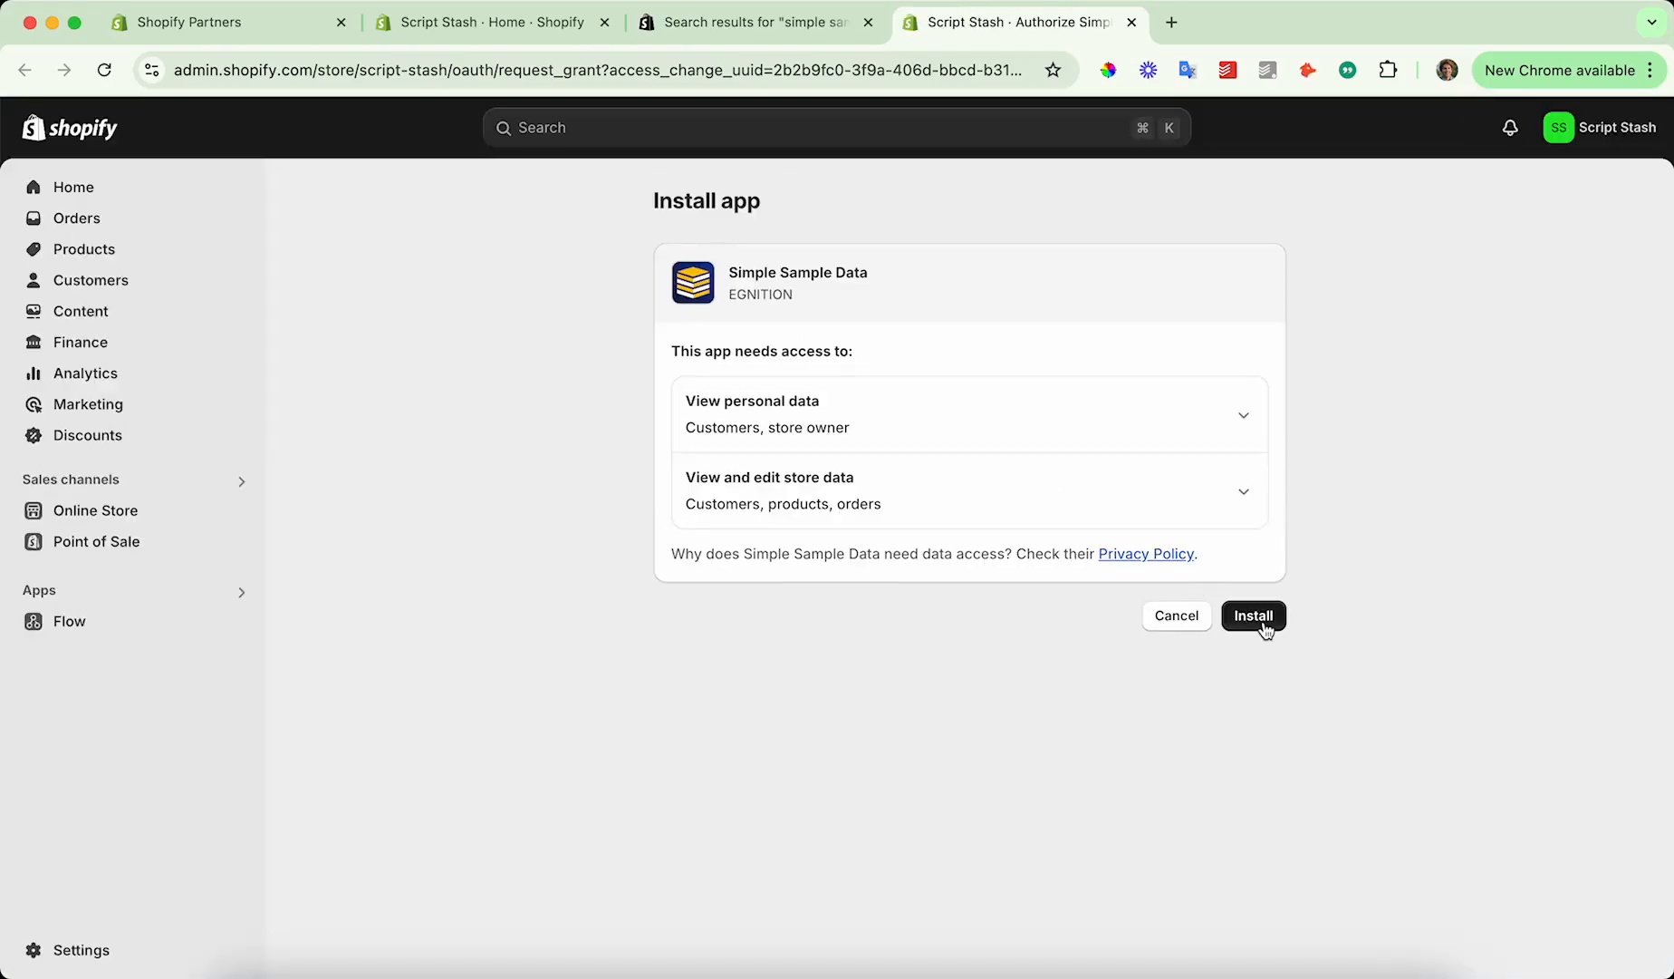
Install the Simple Sample Data app and reach its Generate Sample Data page.
left_click(1252, 616)
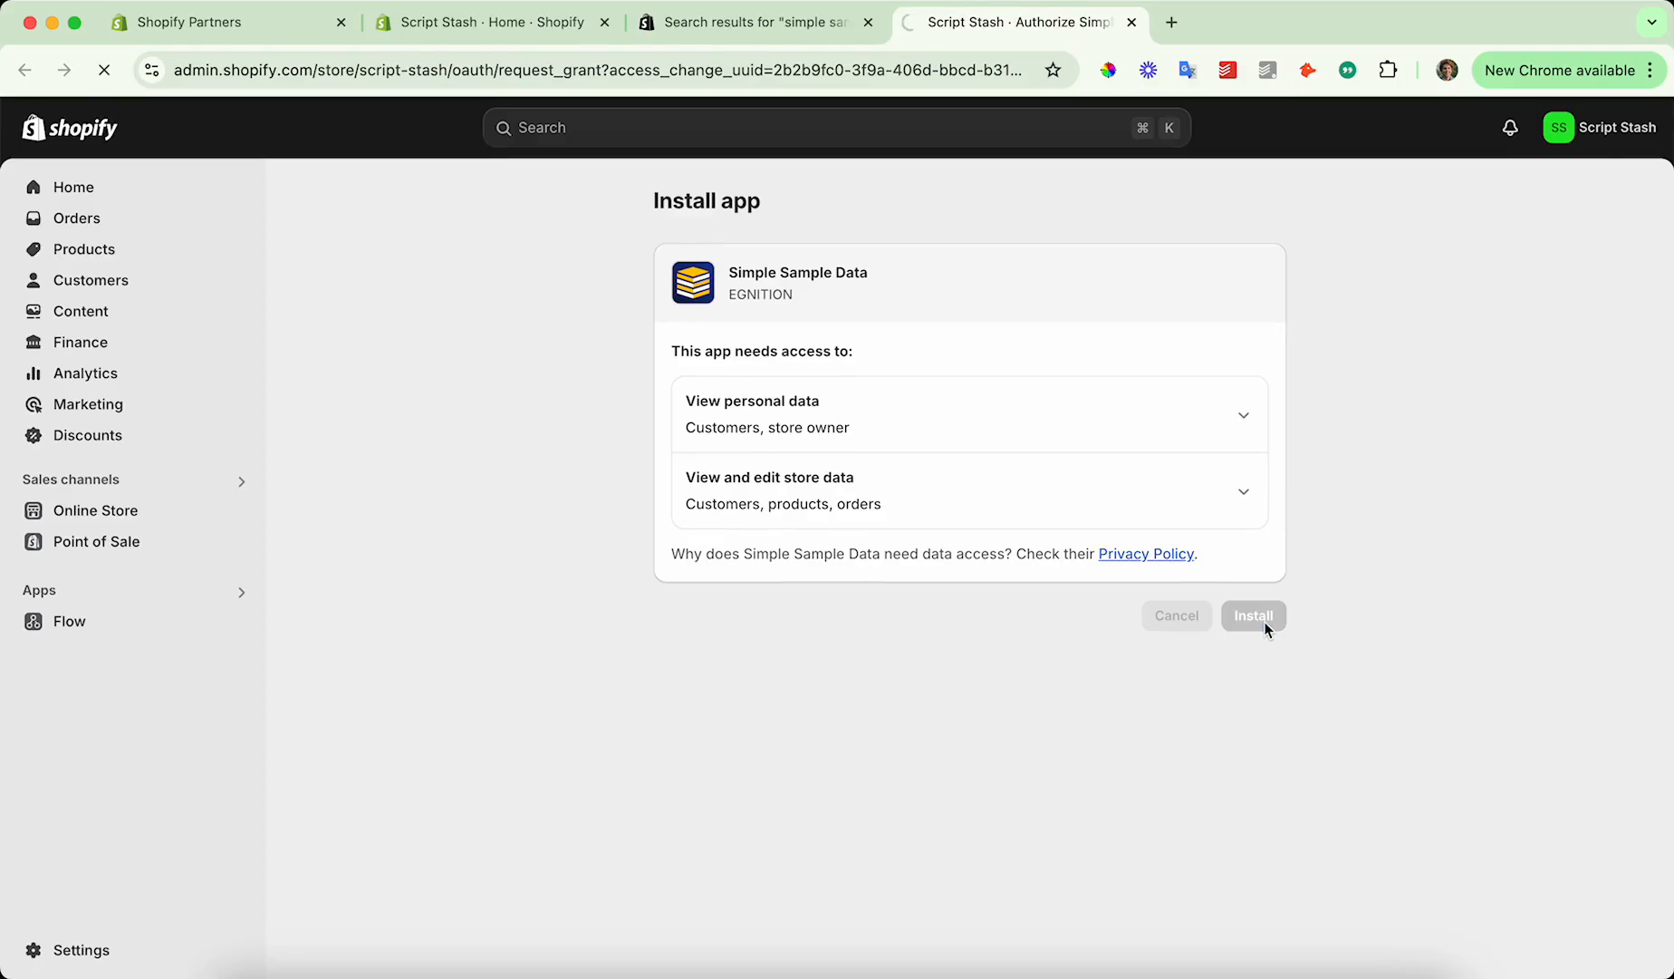
left_click(1254, 616)
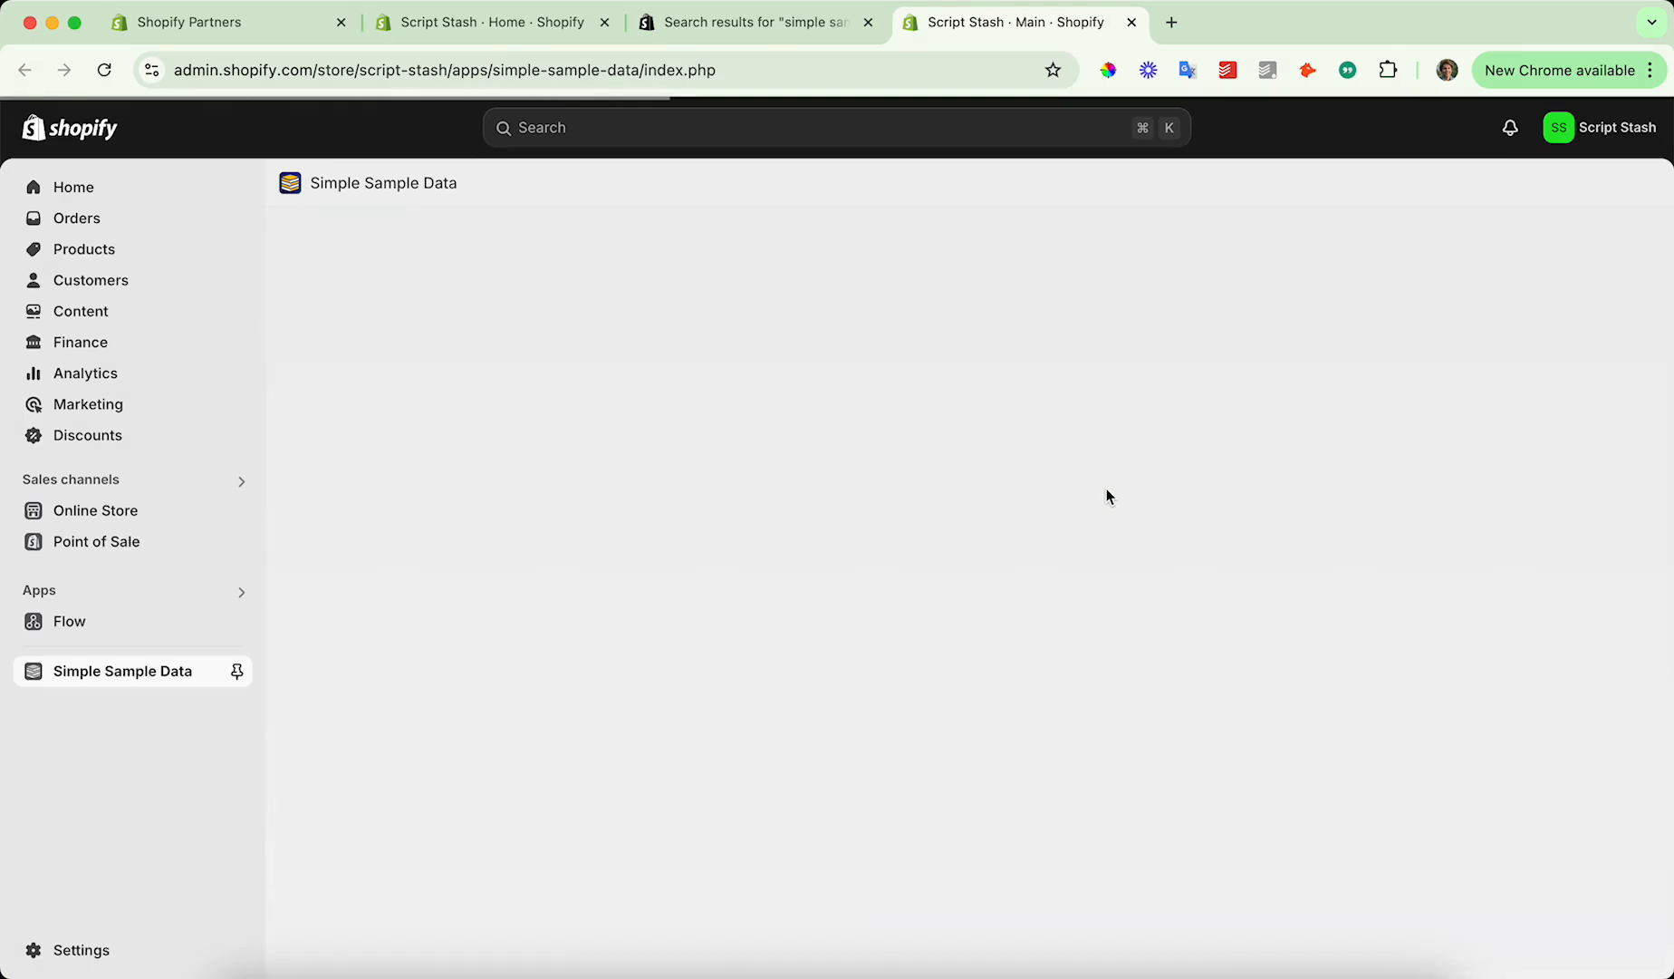
left_click(656, 496)
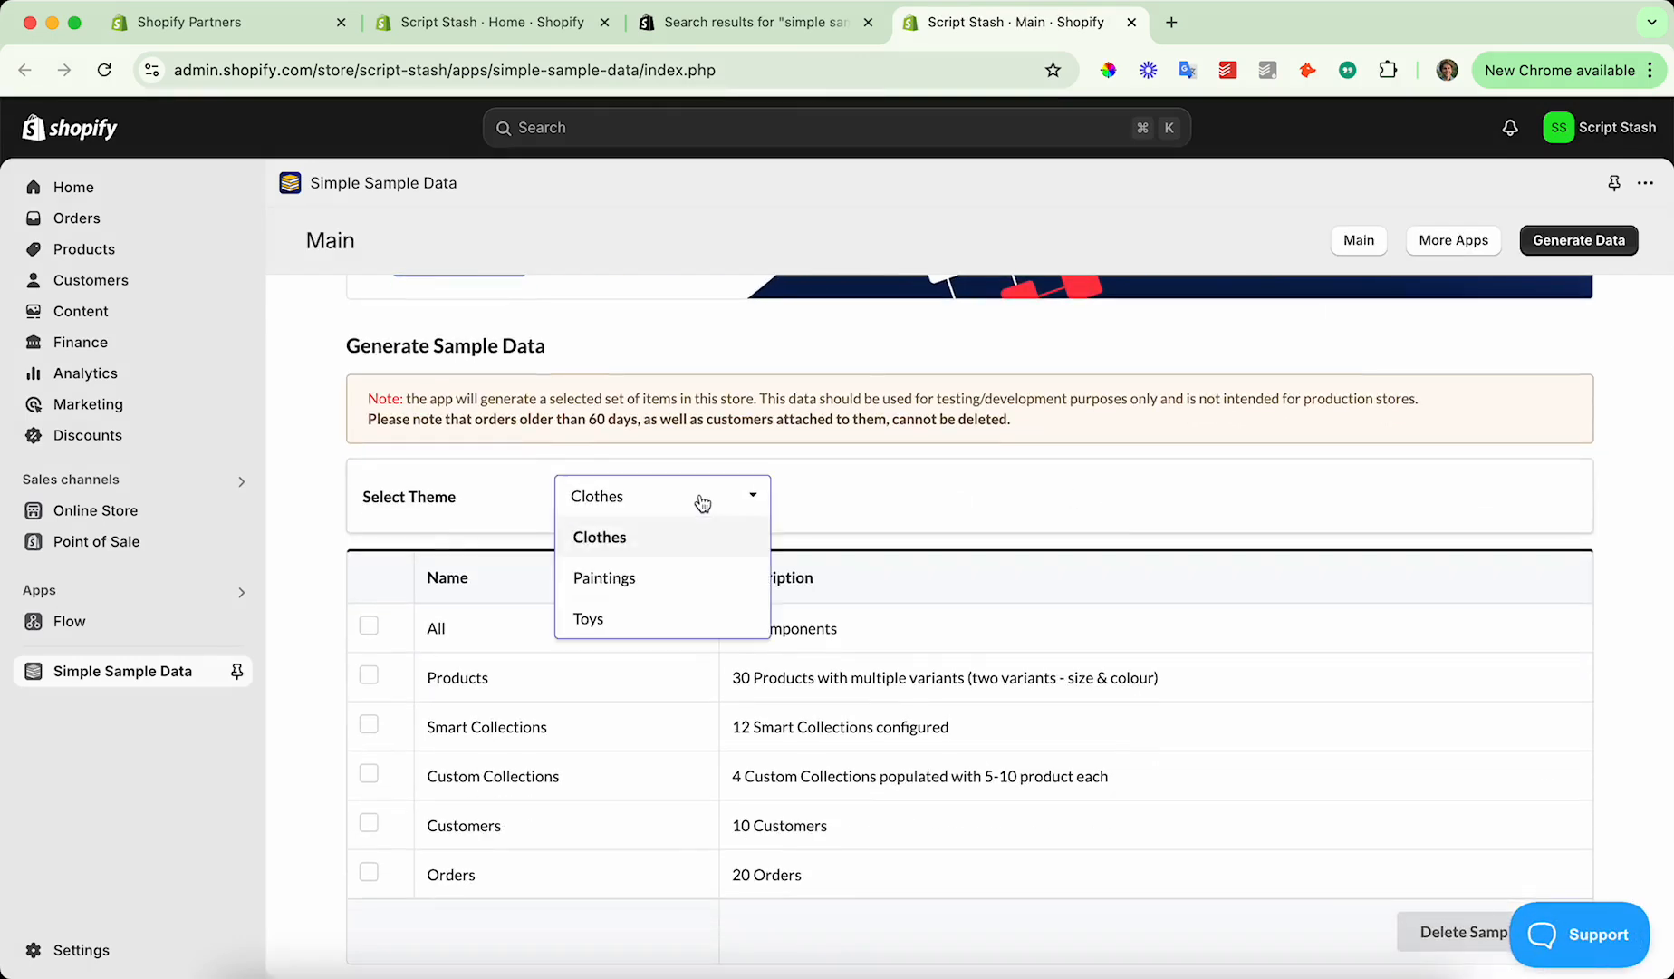
Choose the Paintings theme and tick All so products, collections, customers and orders are generated.
left_click(604, 576)
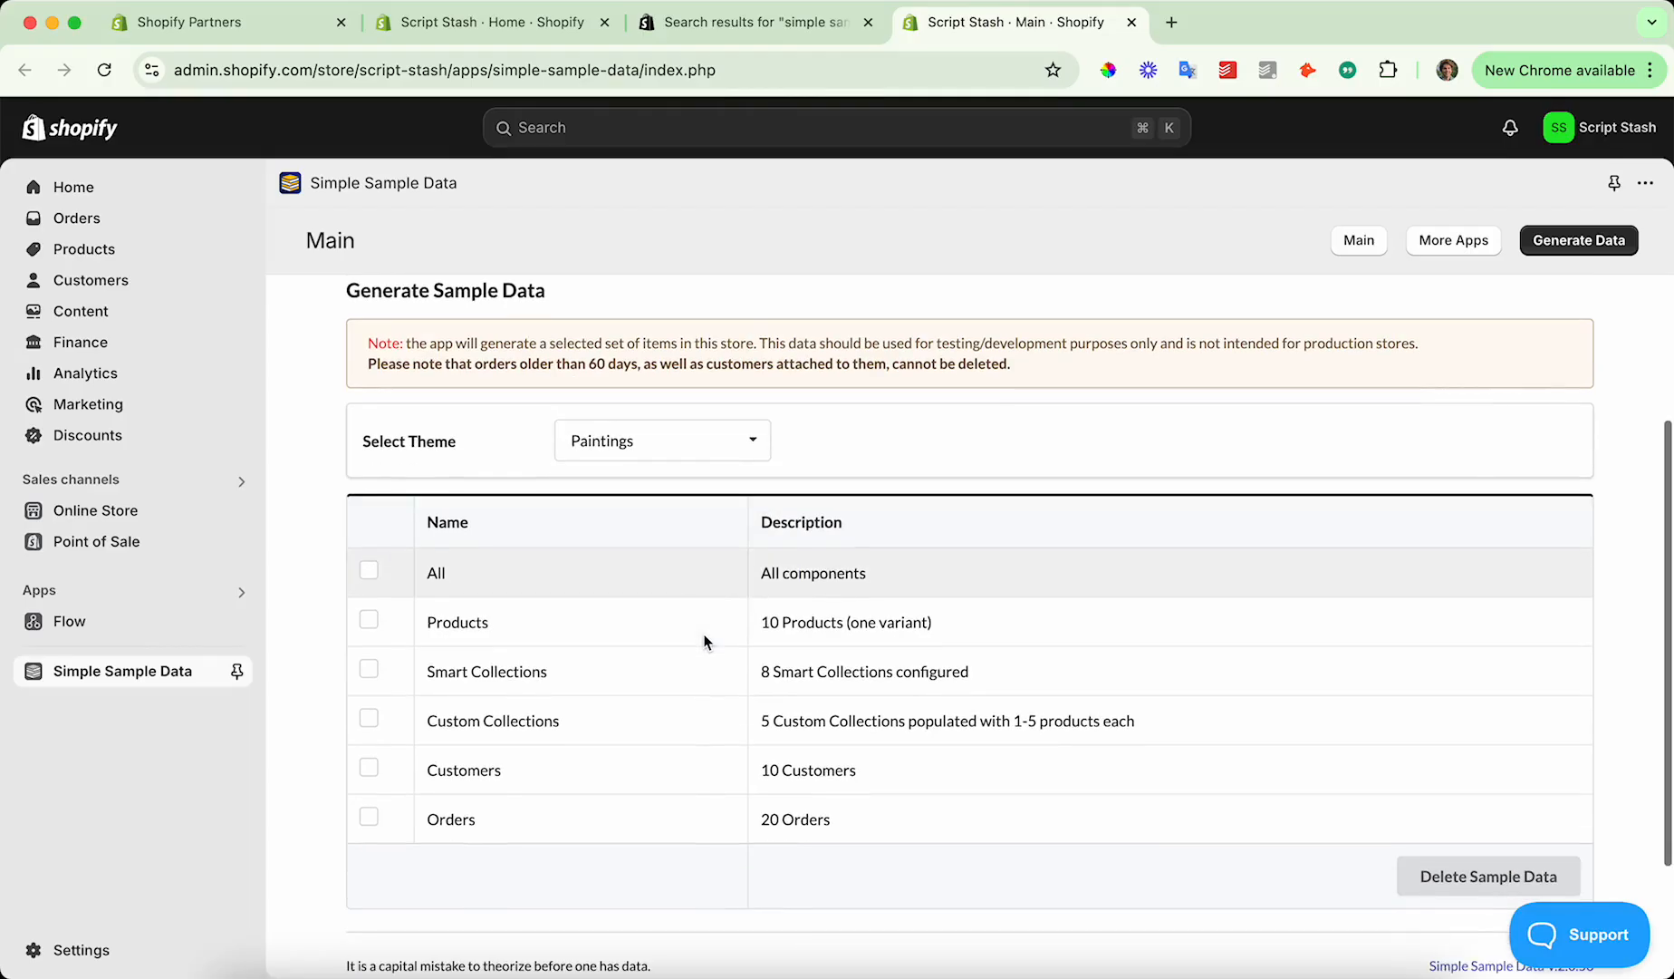
scroll("down", 3)
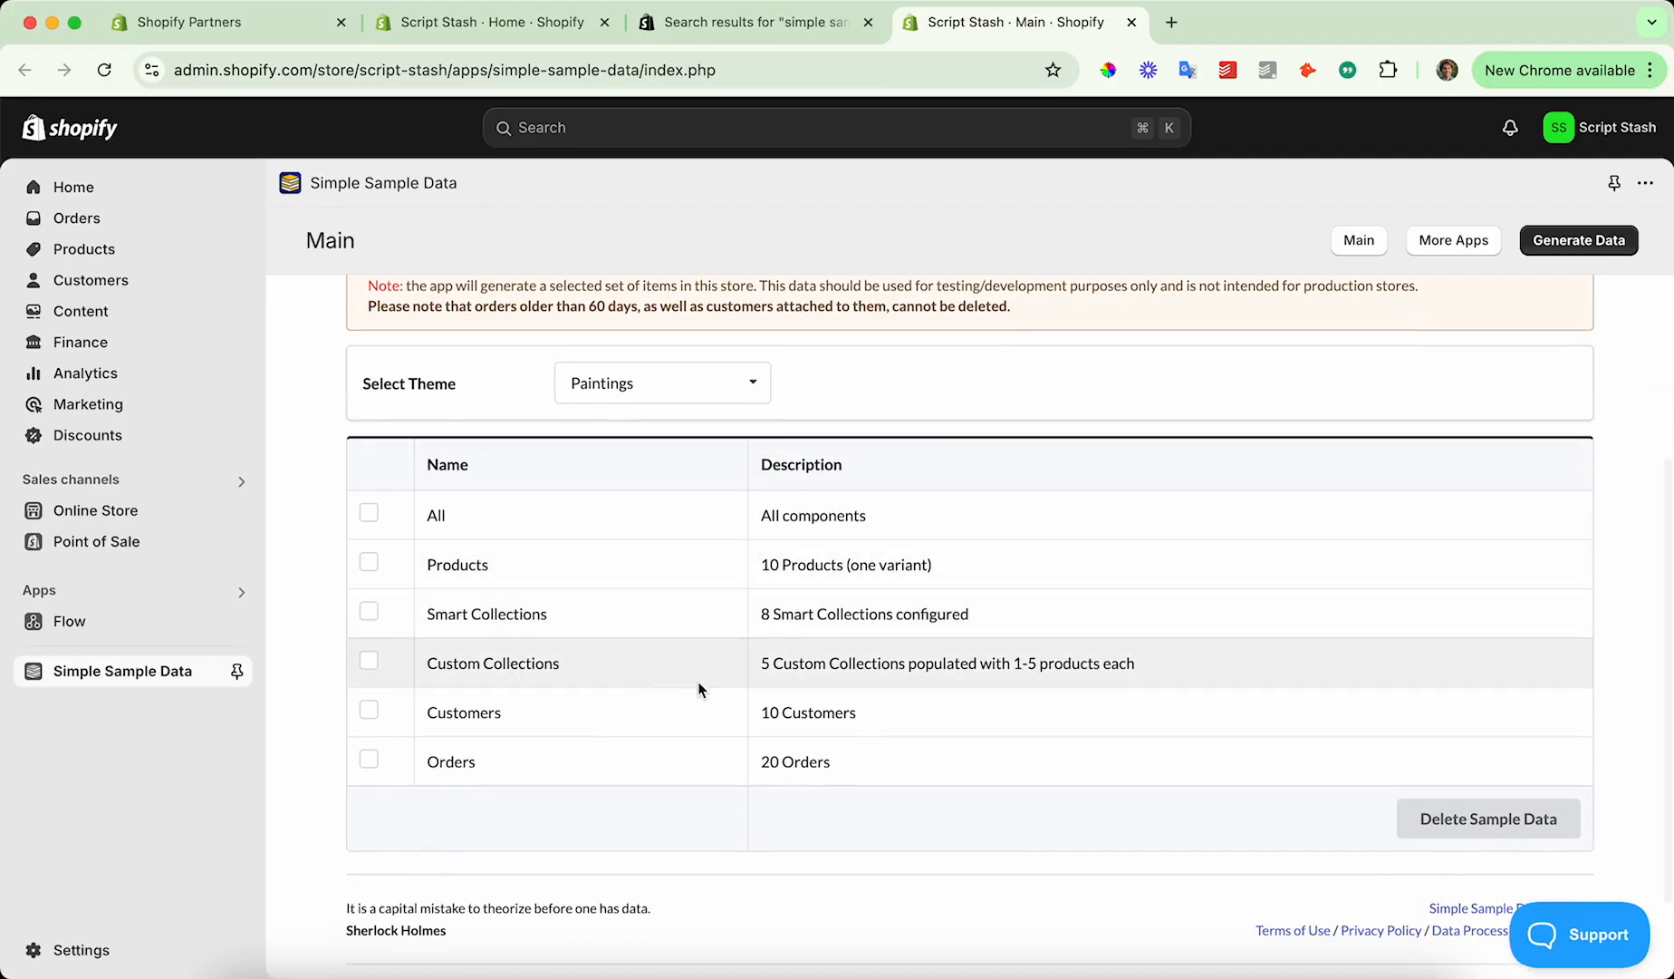
mouse_move(734, 737)
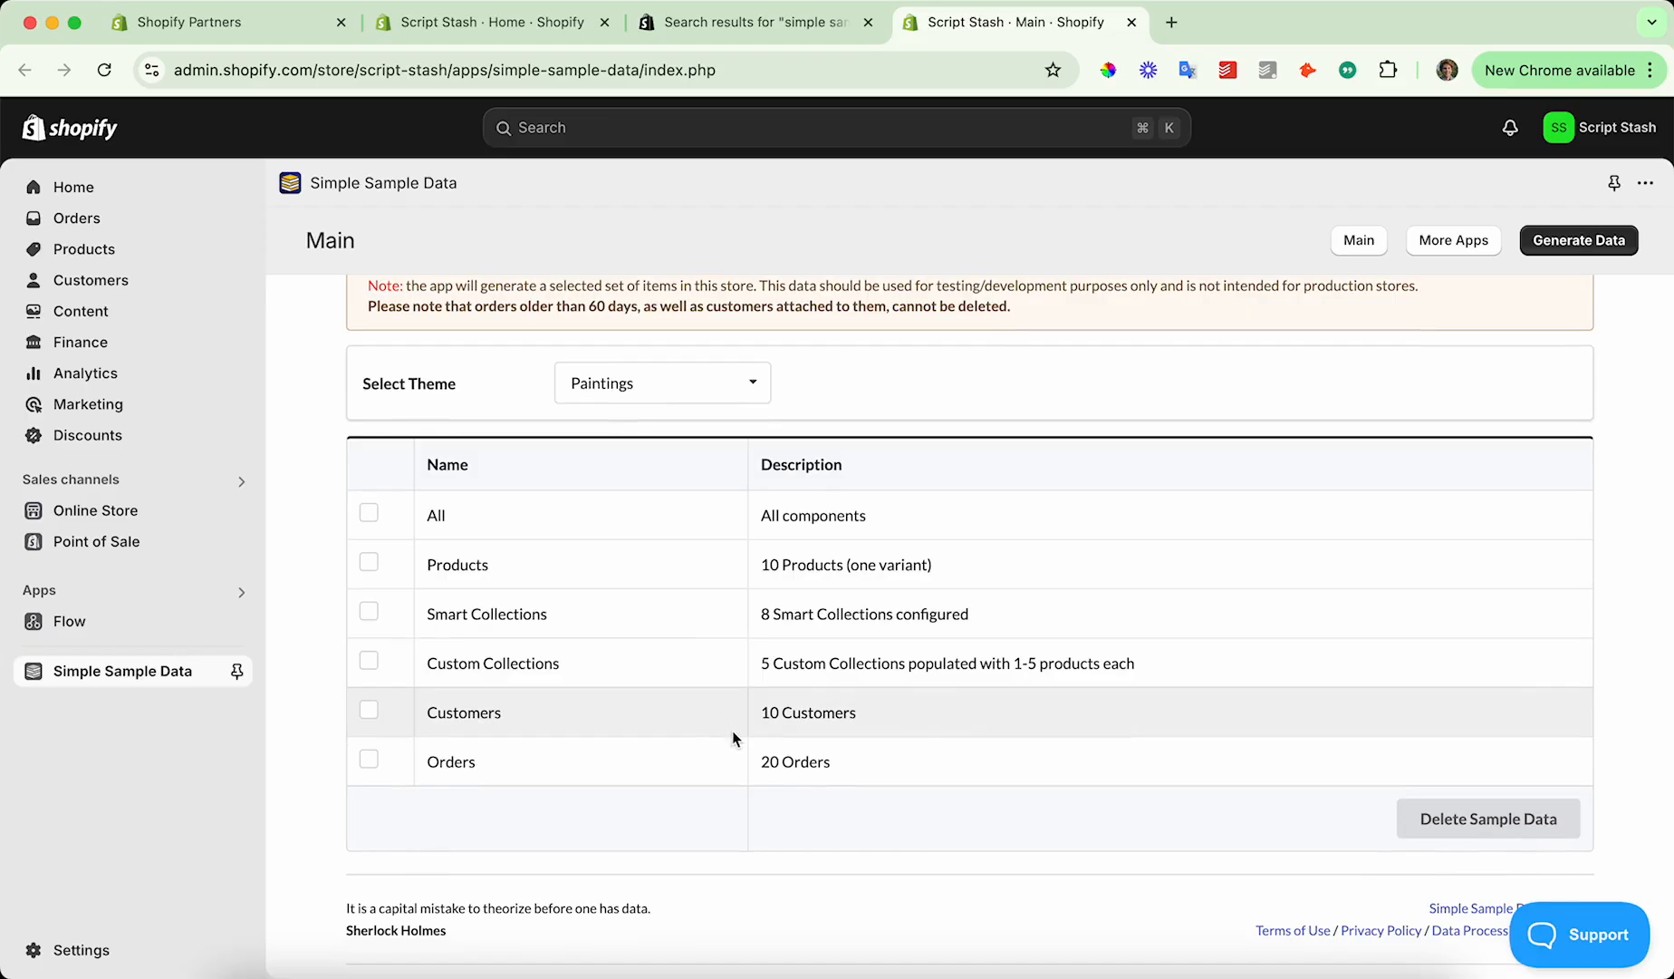
scroll("up", 3)
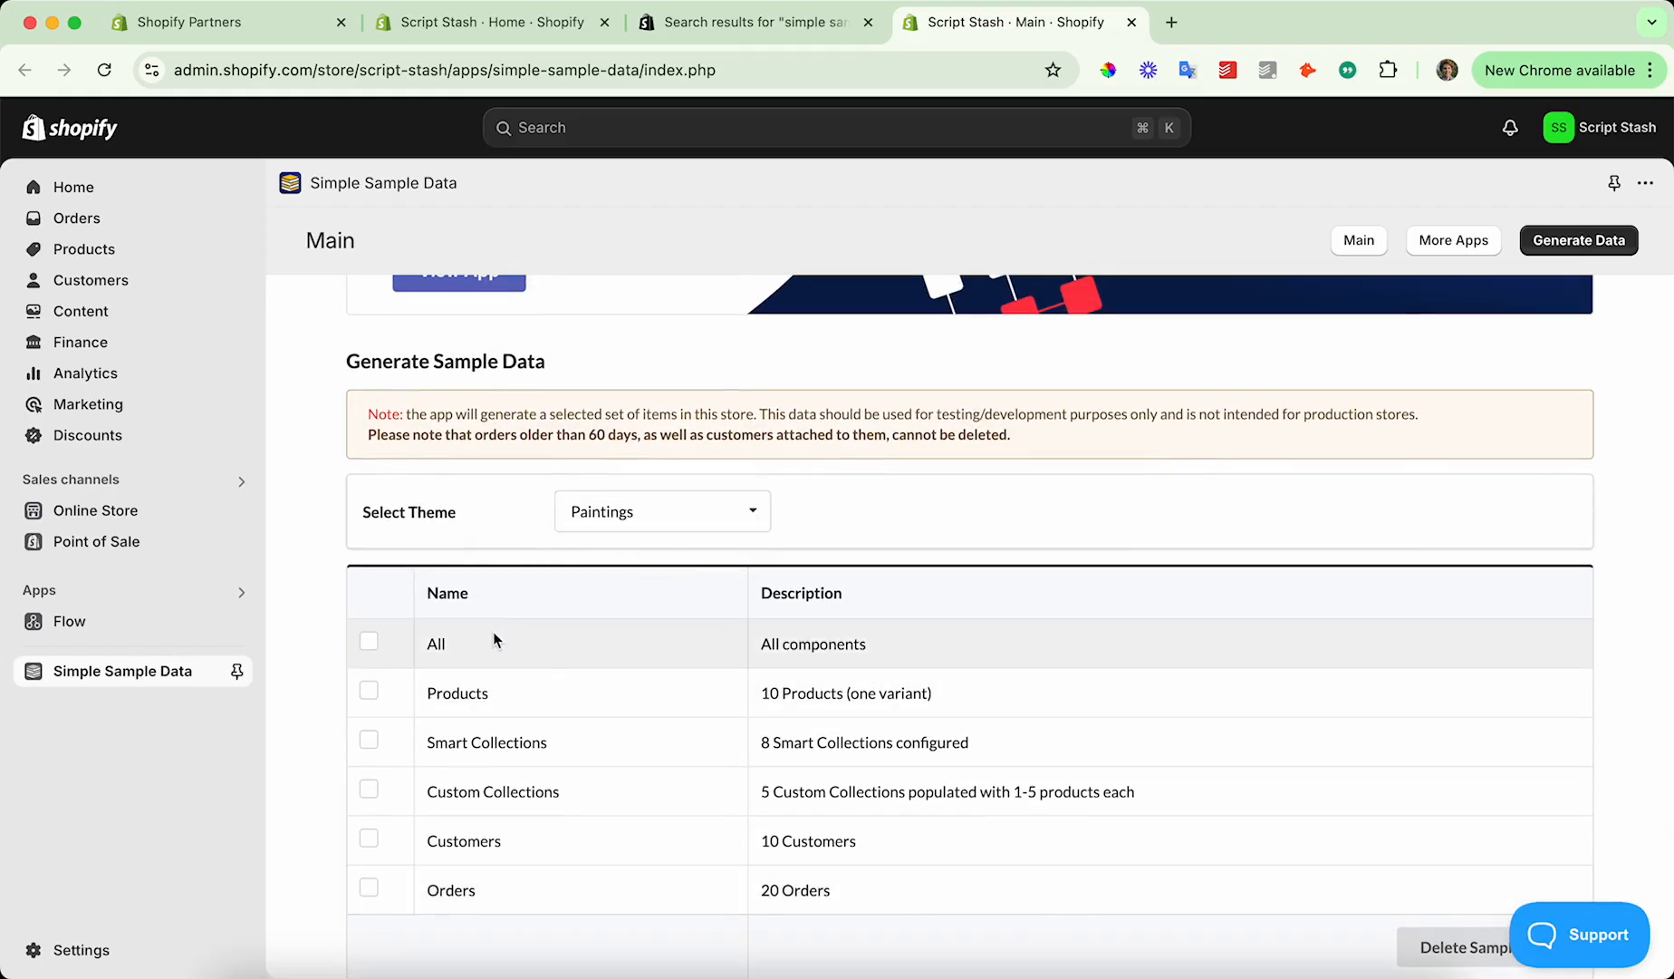
left_click(368, 641)
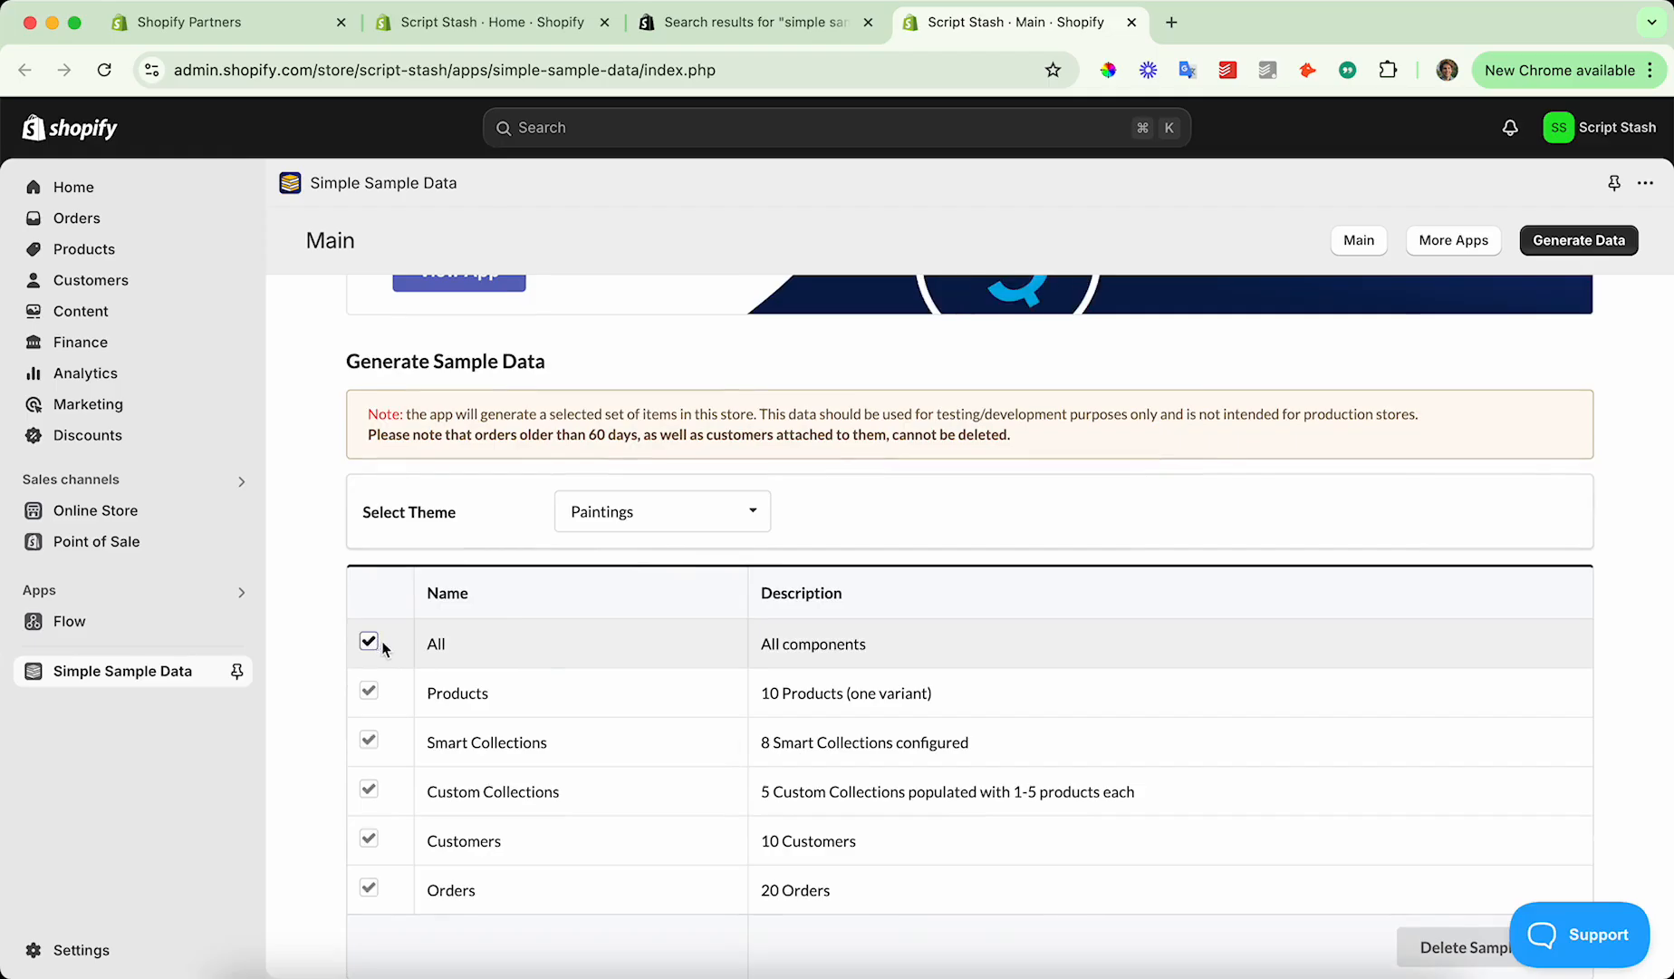
scroll("down", 3)
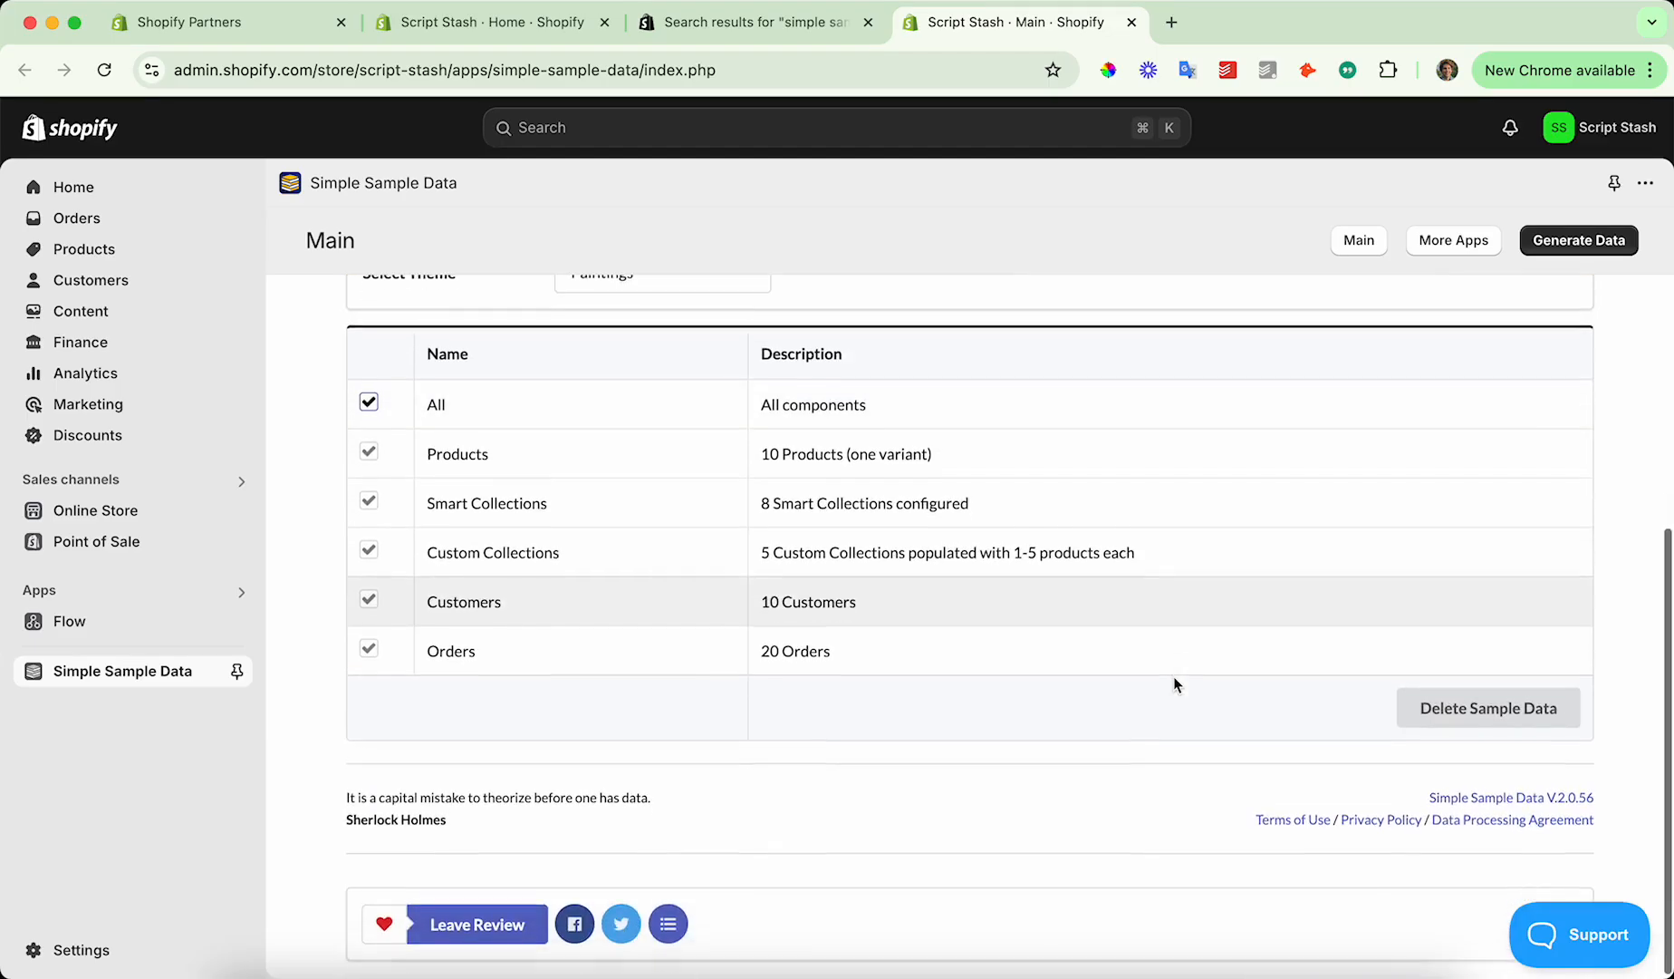
Generate the dummy painting data, confirm it, and dismiss the Success notice.
left_click(1579, 239)
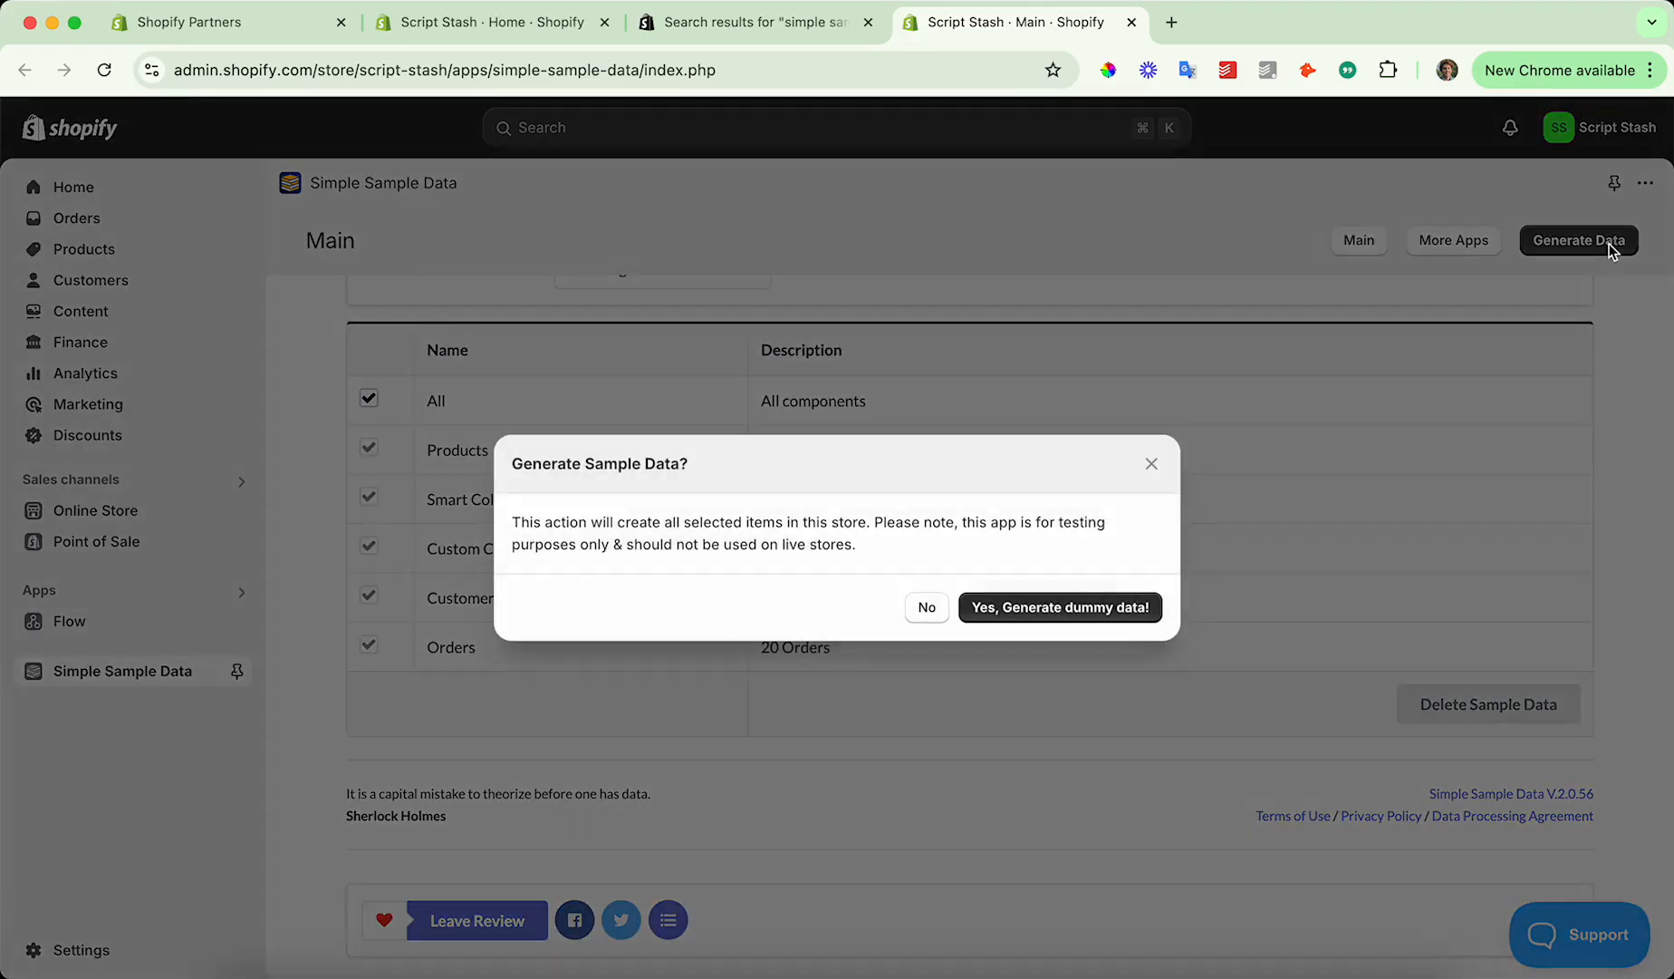
mouse_move(1131, 618)
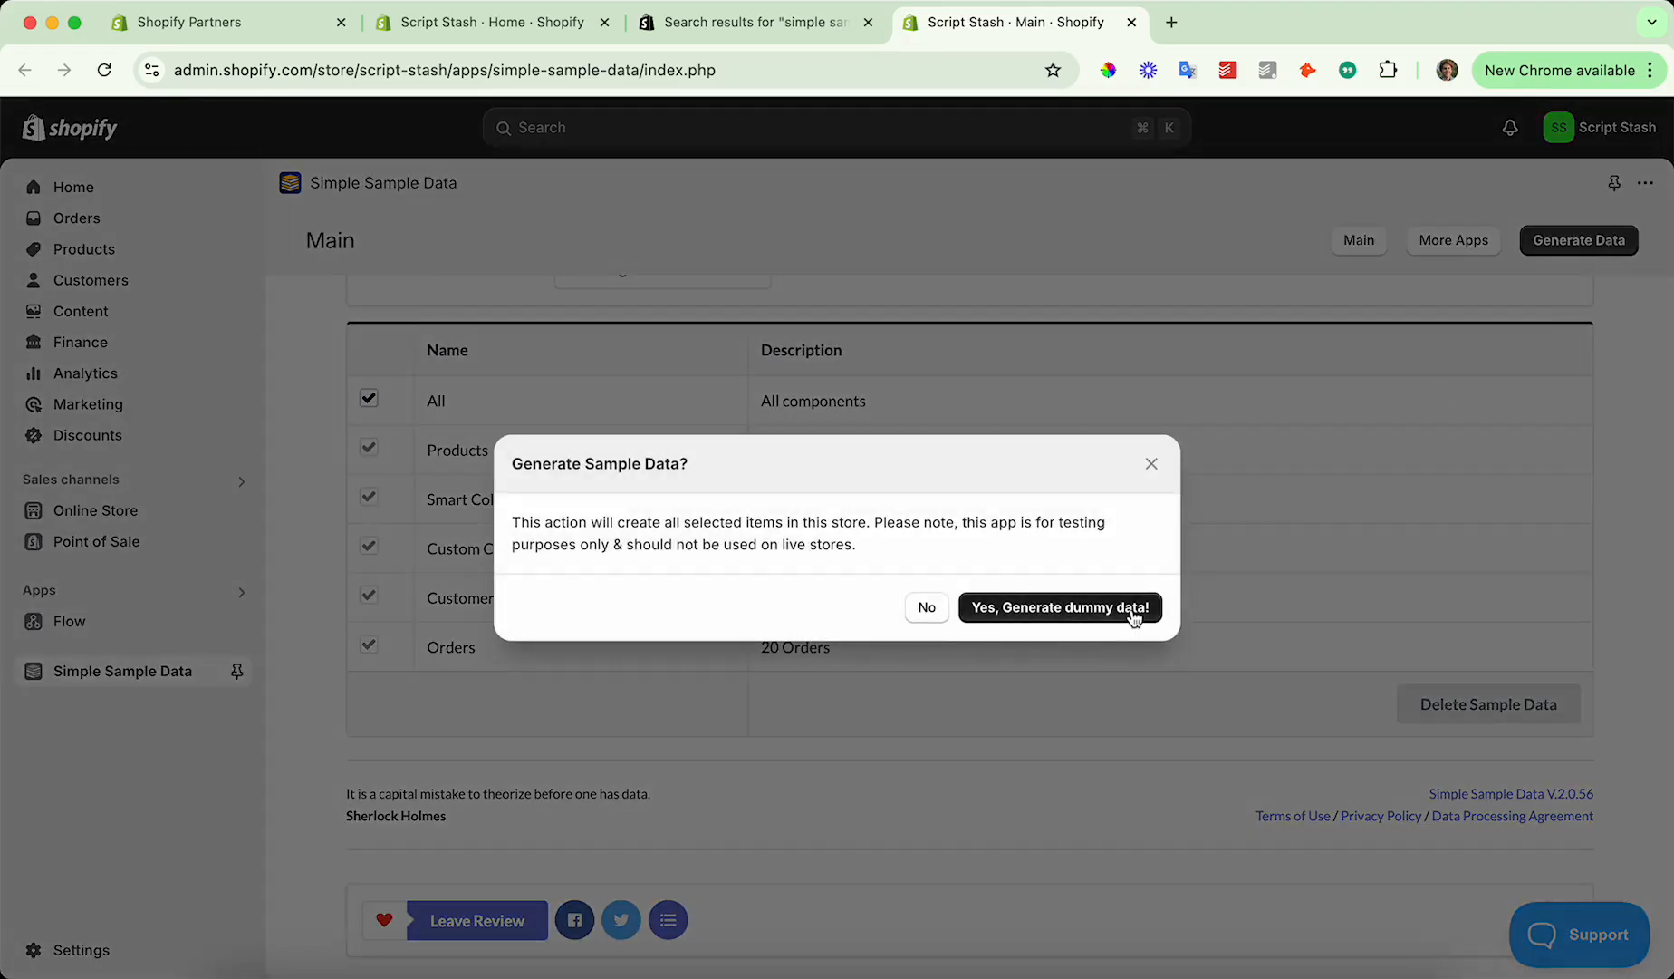
left_click(1060, 607)
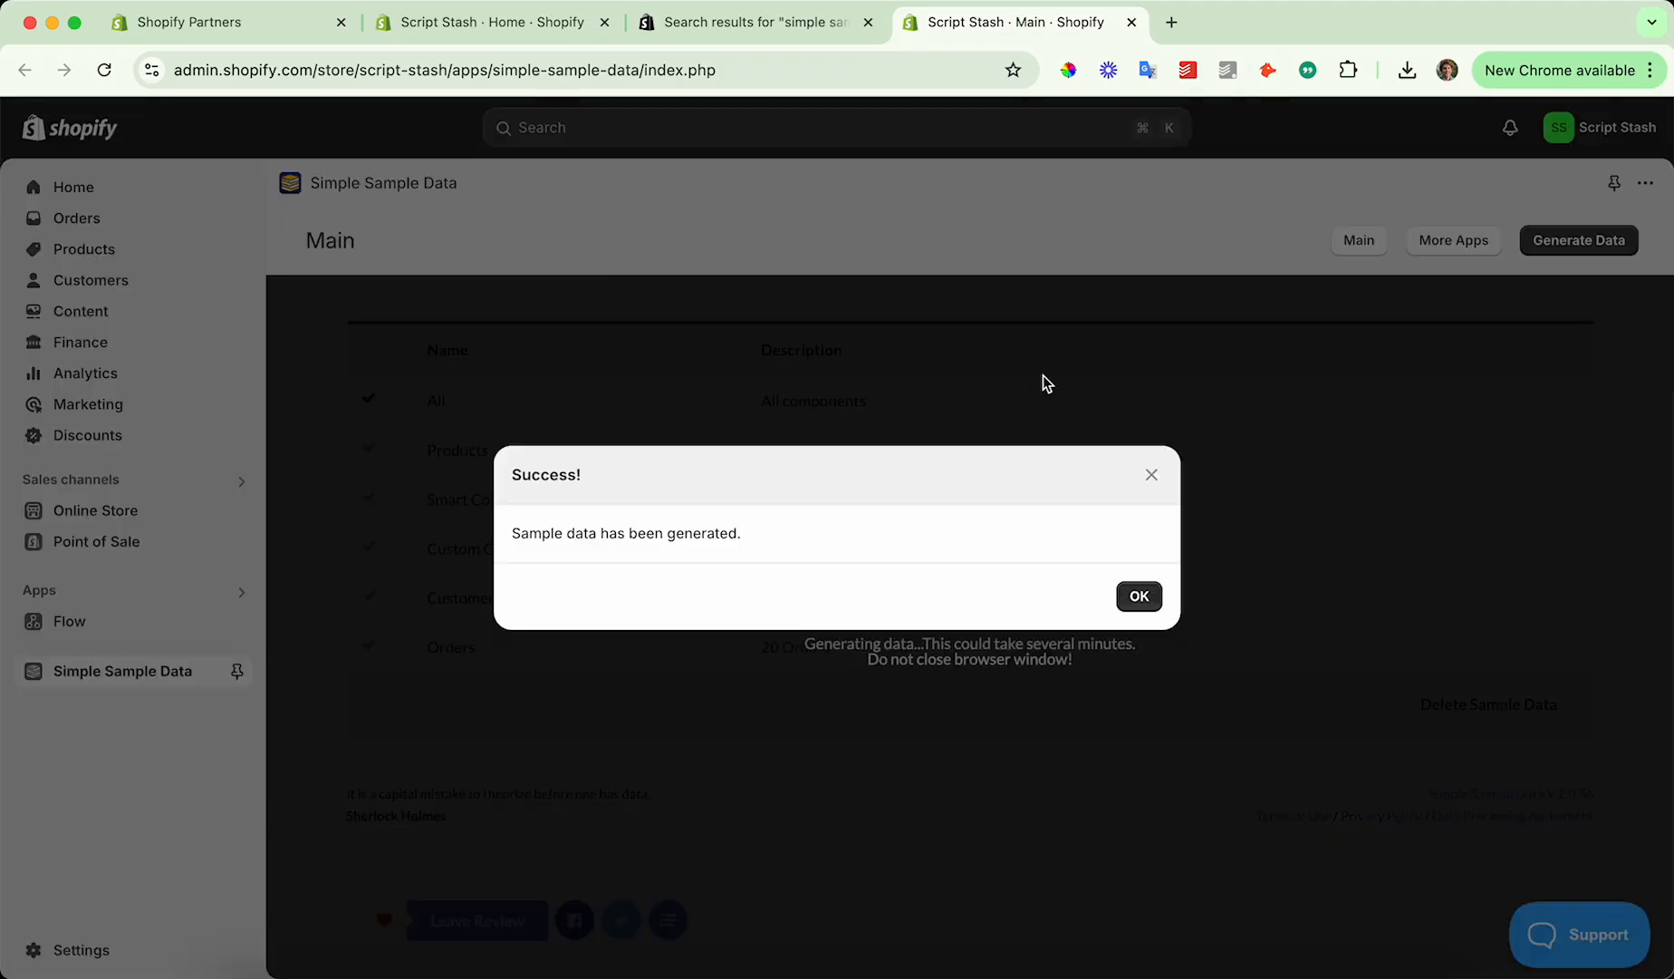
left_click(1138, 596)
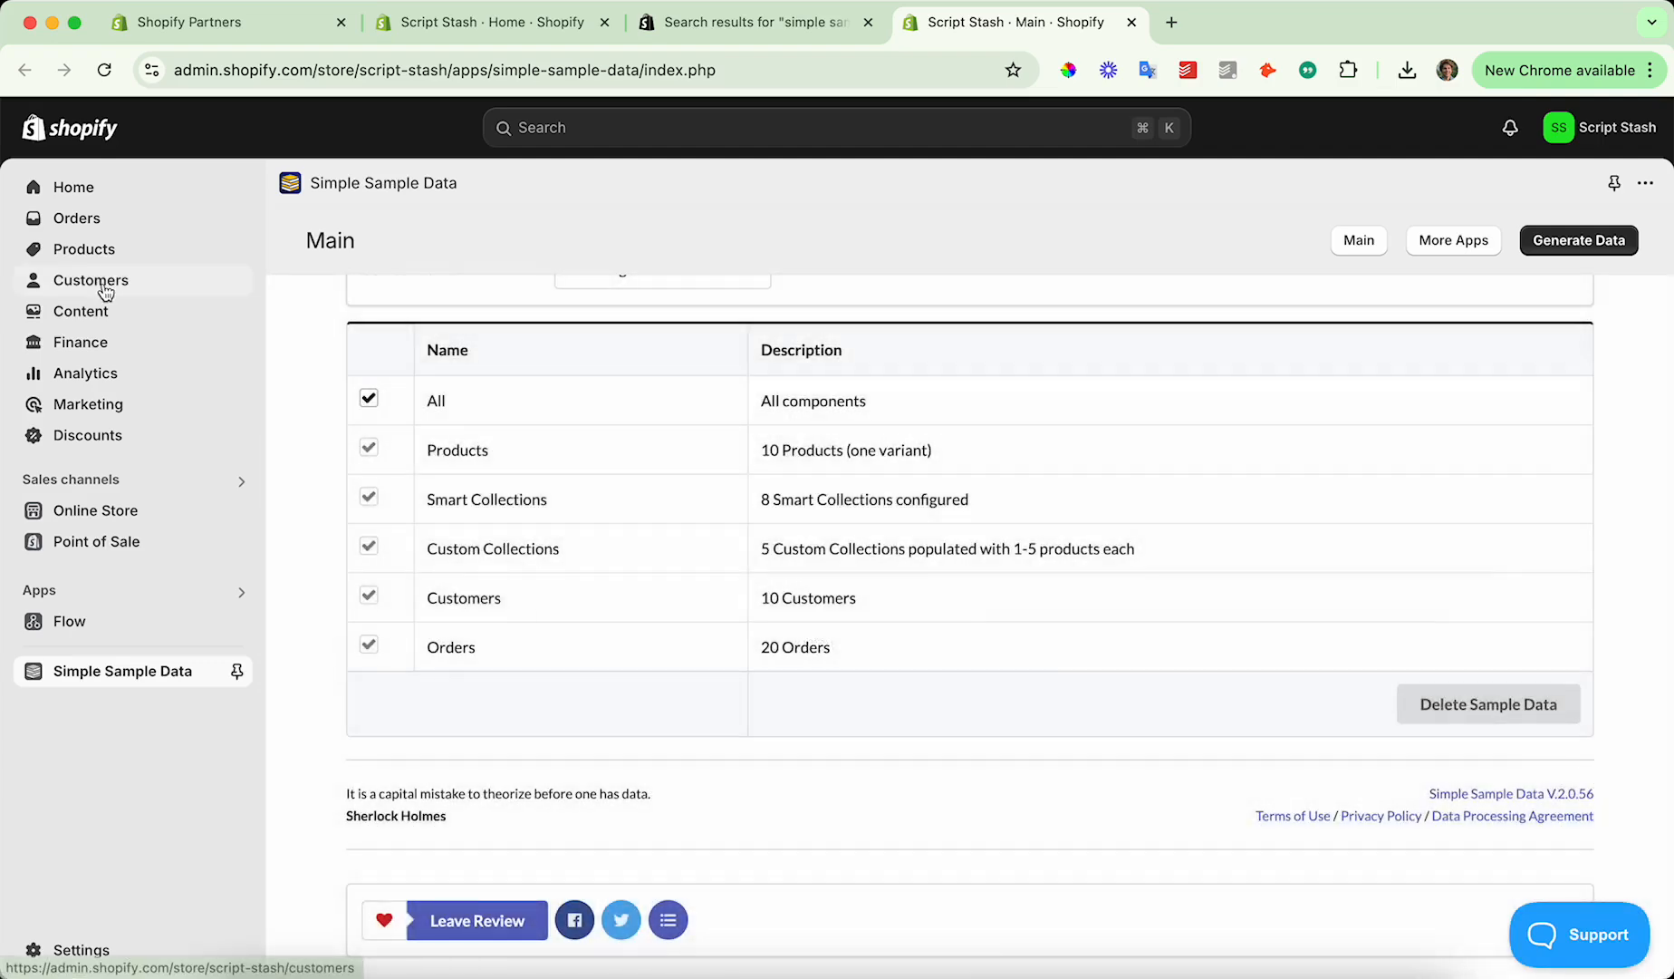
Review the new painting products, then view the 20 generated sample orders.
left_click(85, 248)
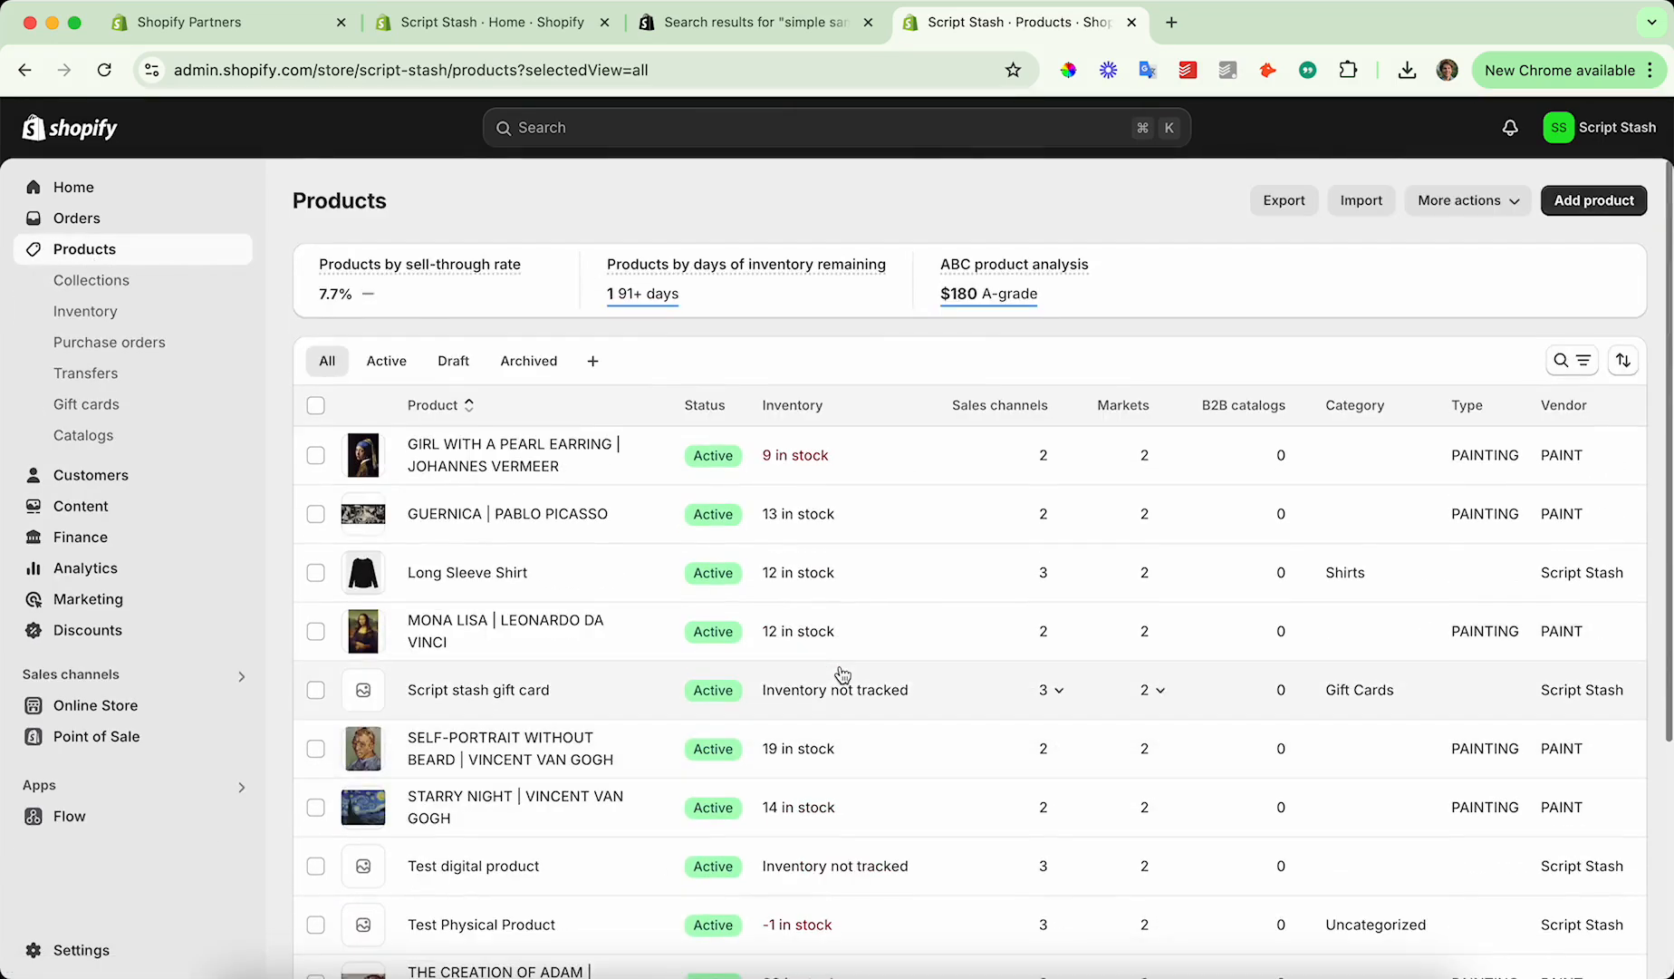
left_click(76, 218)
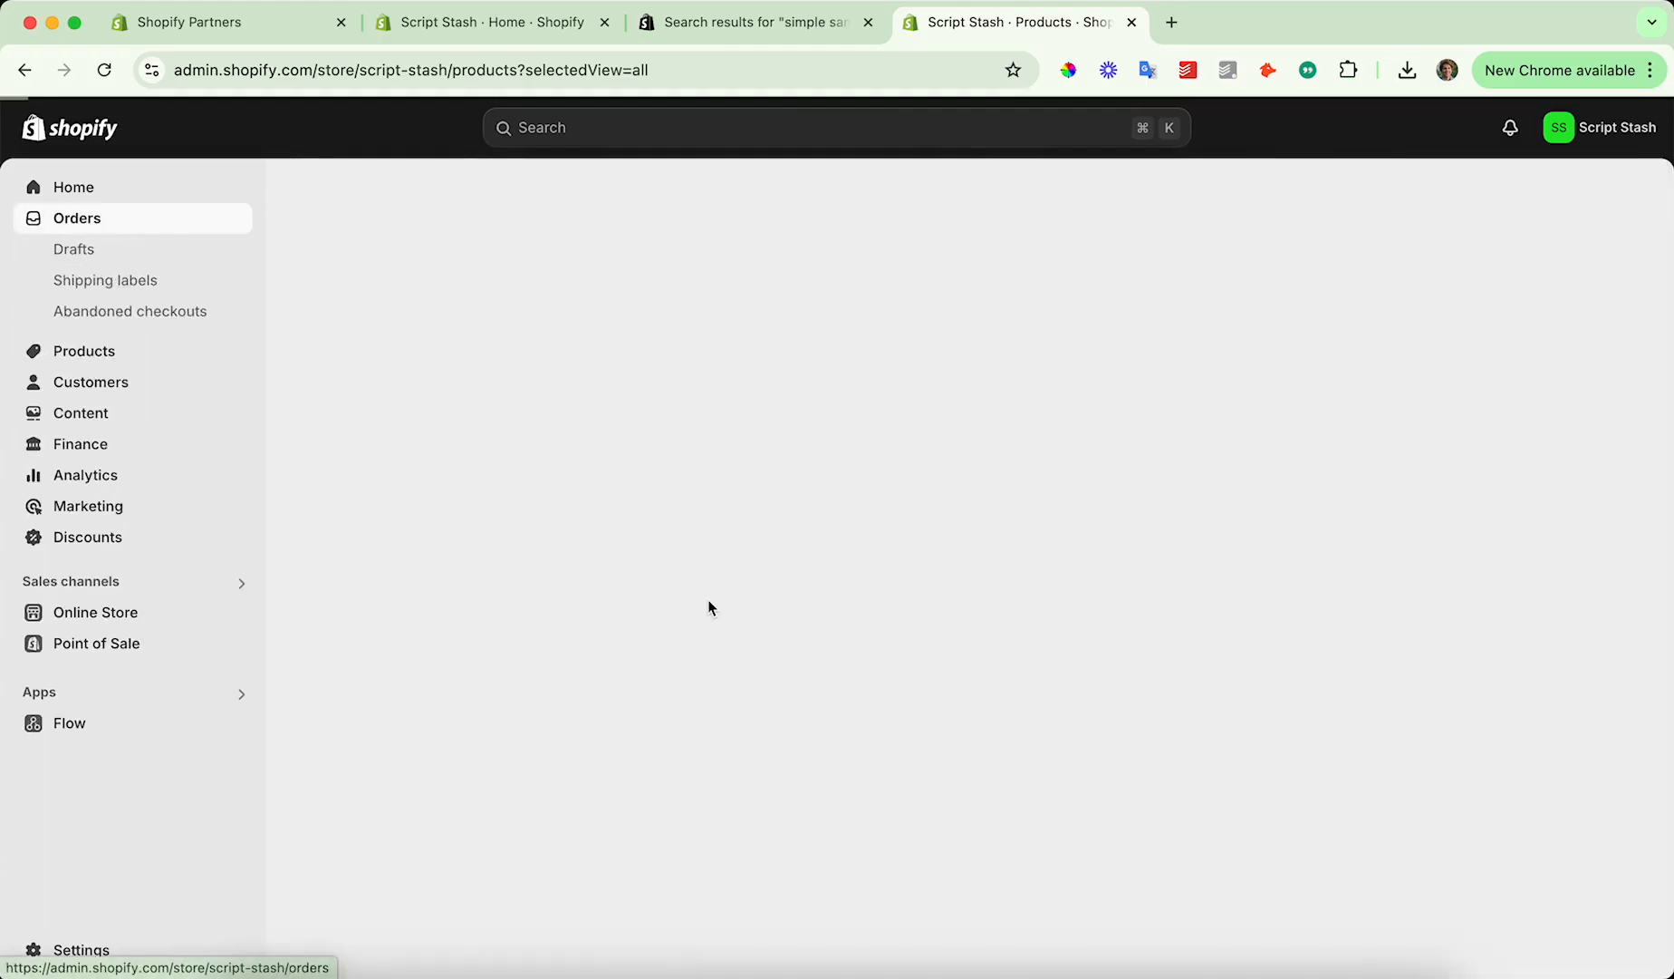
left_click(77, 217)
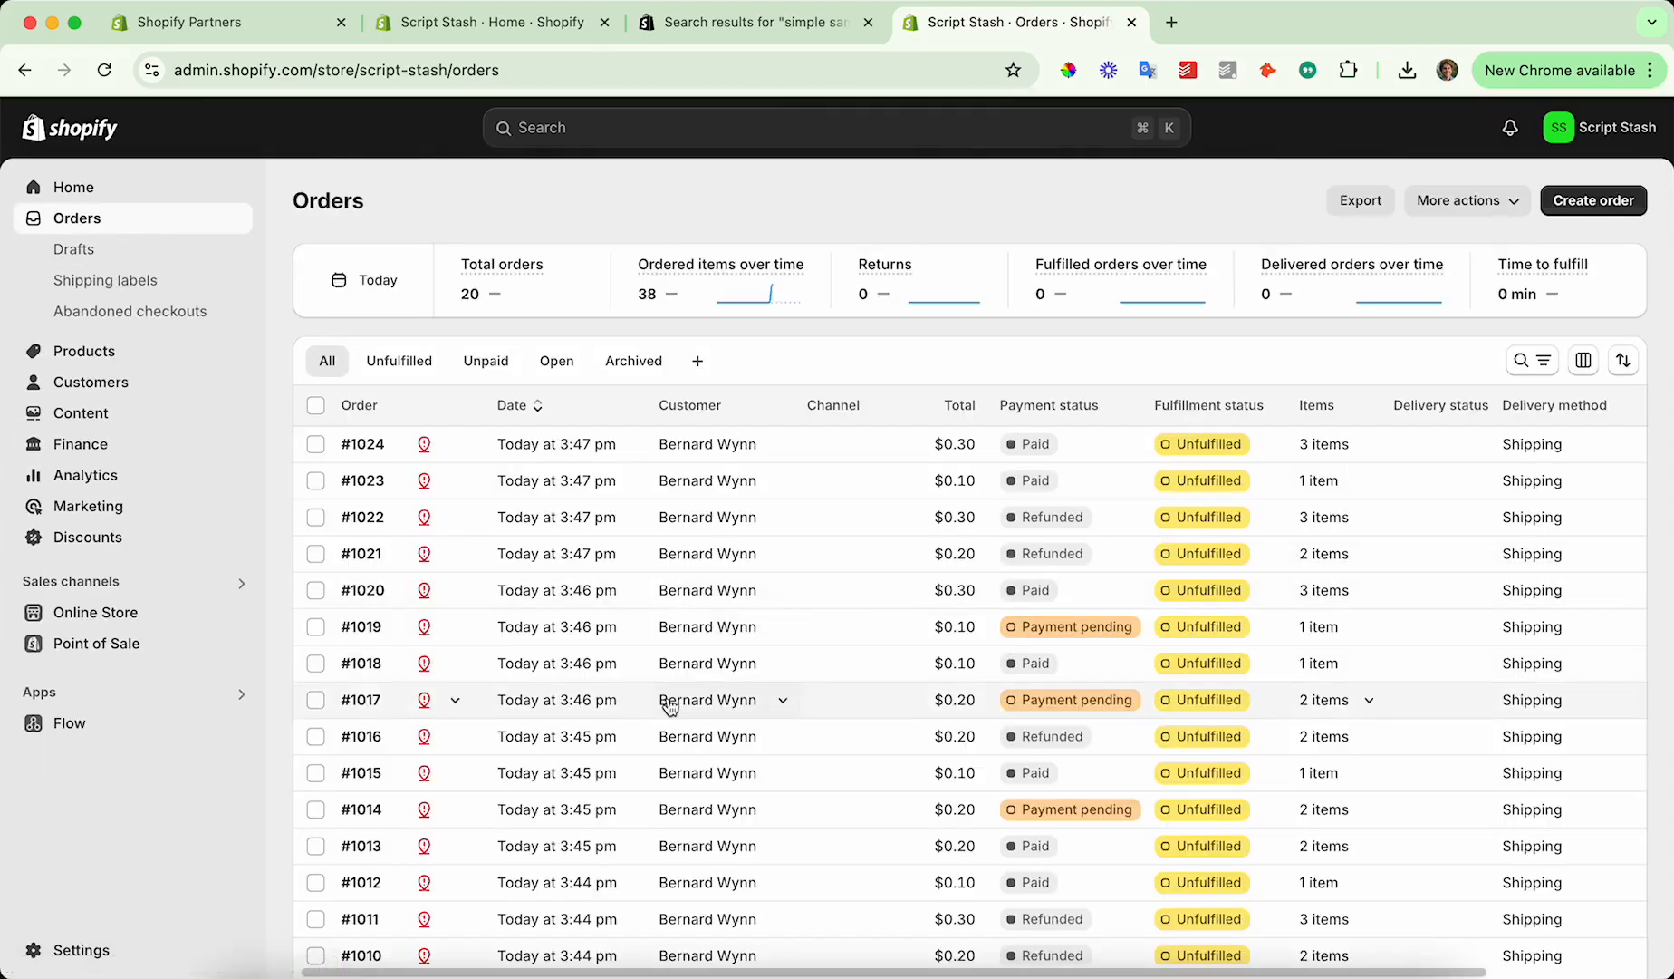